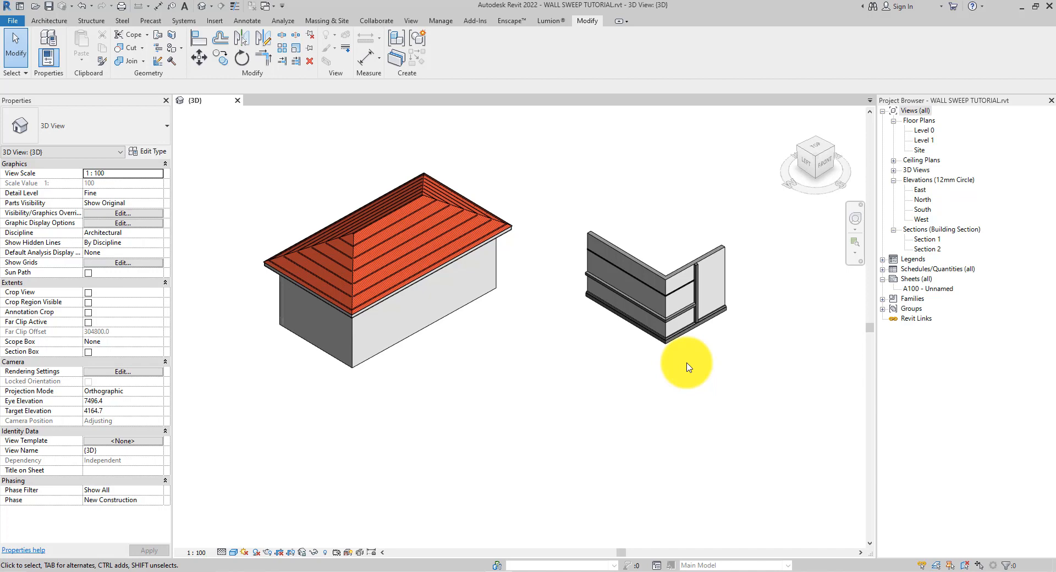
mouse_move(647, 356)
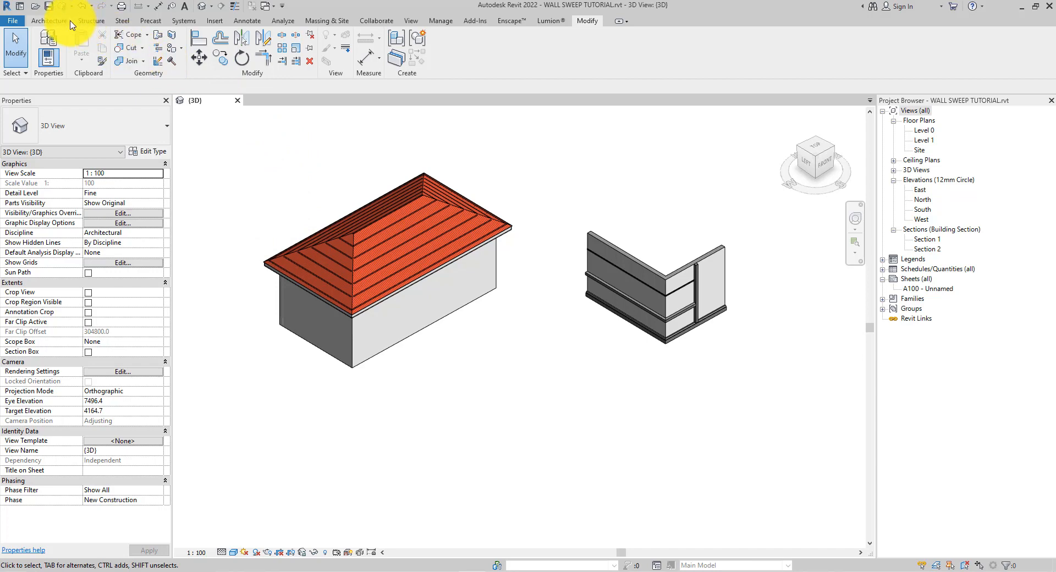
- Check the Architecture component placement options and dismiss them
left_click(48, 21)
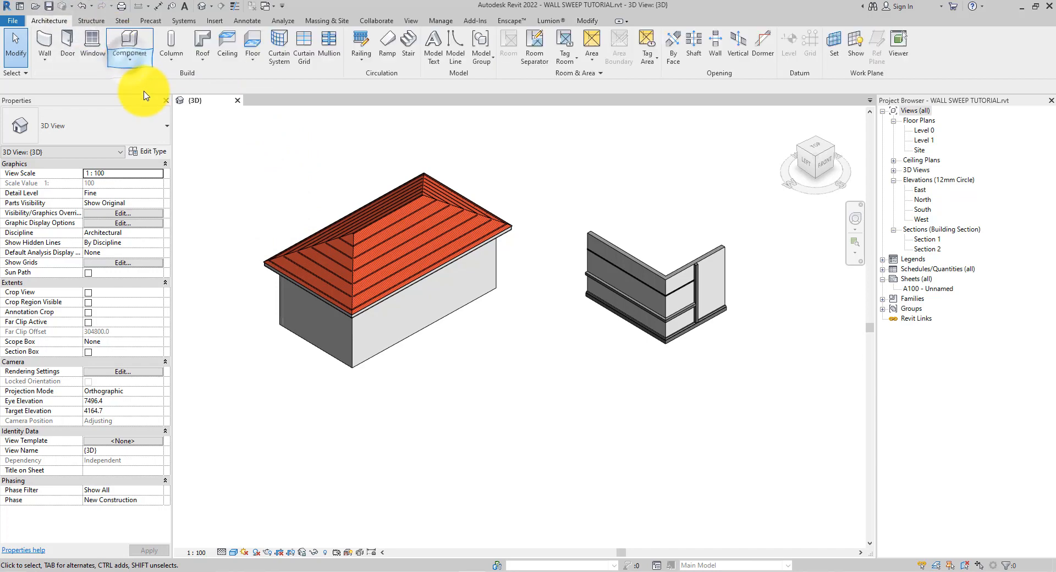
left_click(128, 48)
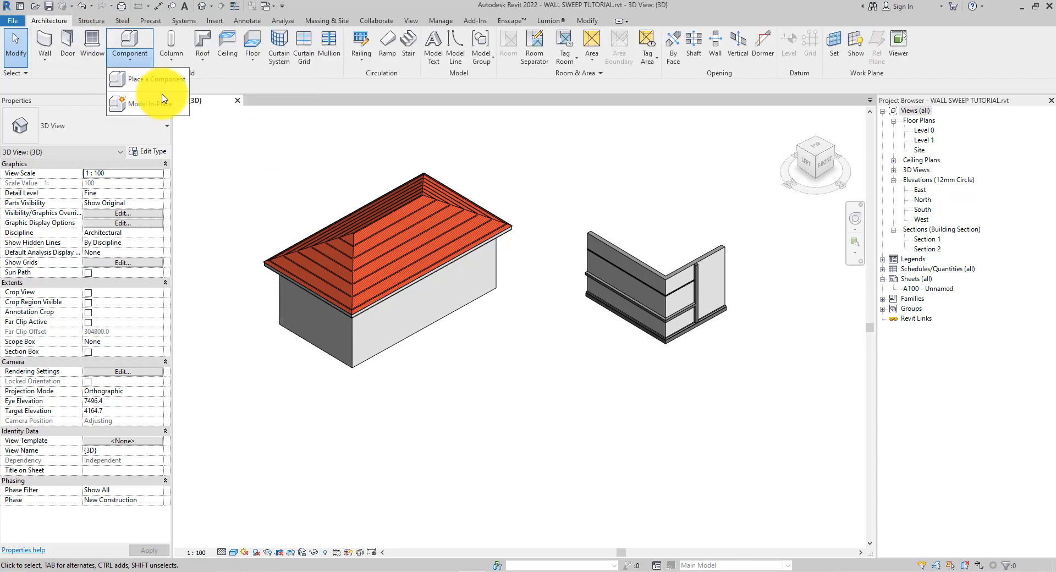
left_click(343, 251)
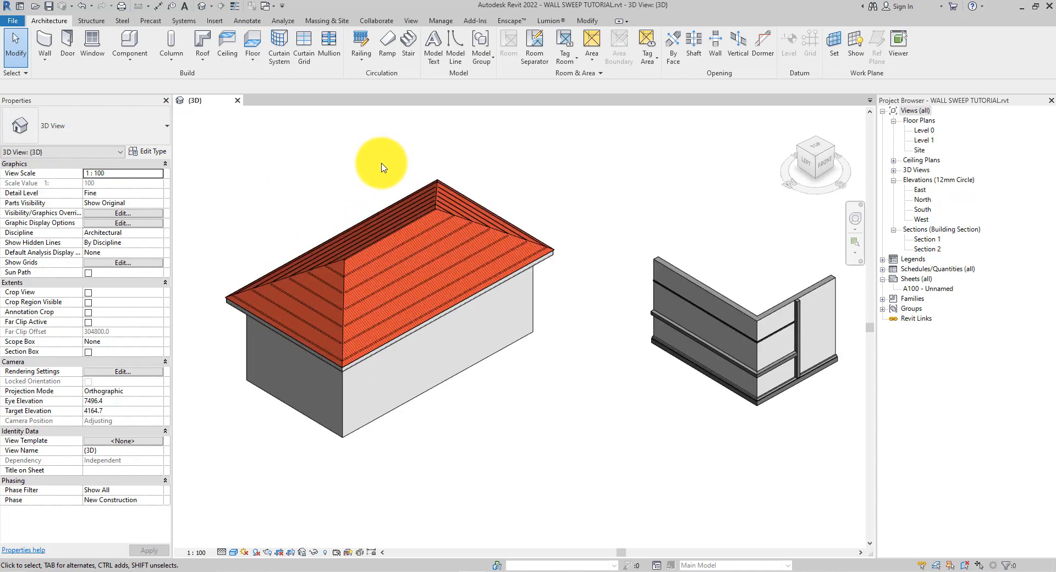
mouse_move(398, 222)
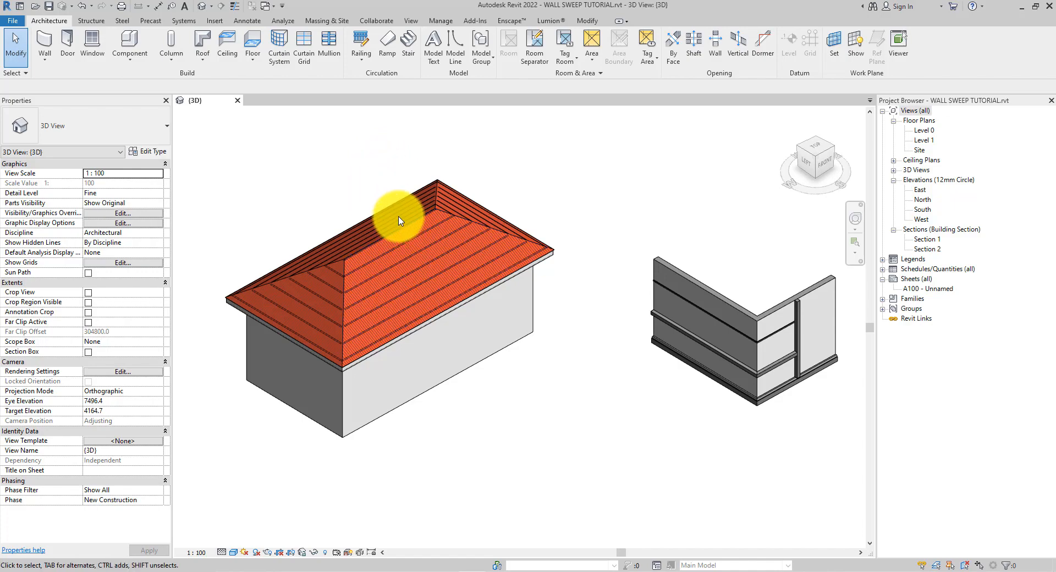
- Create a new family from Metric Profile.rft in the English templates folder
left_click(12, 20)
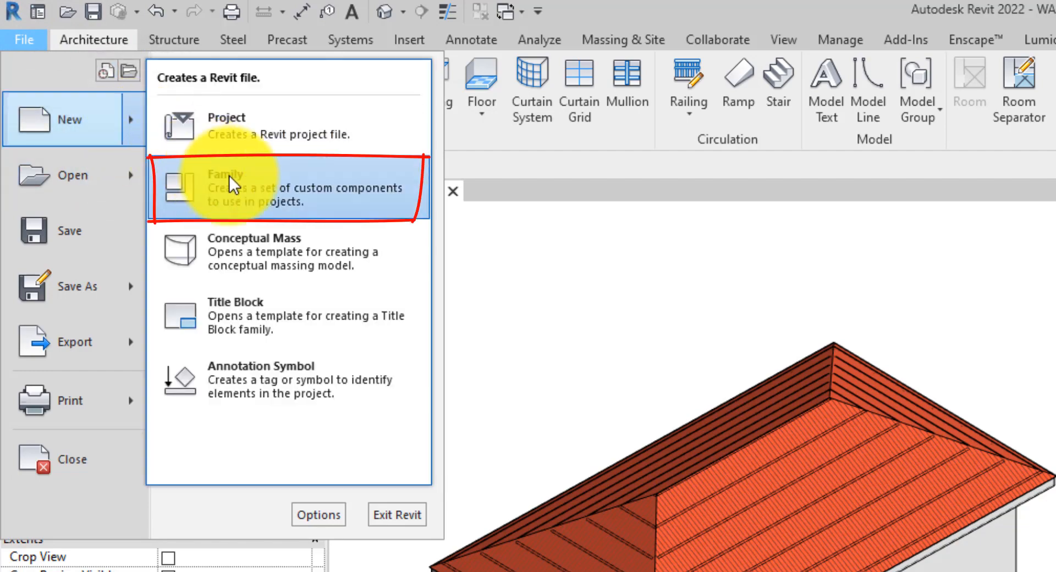
left_click(229, 187)
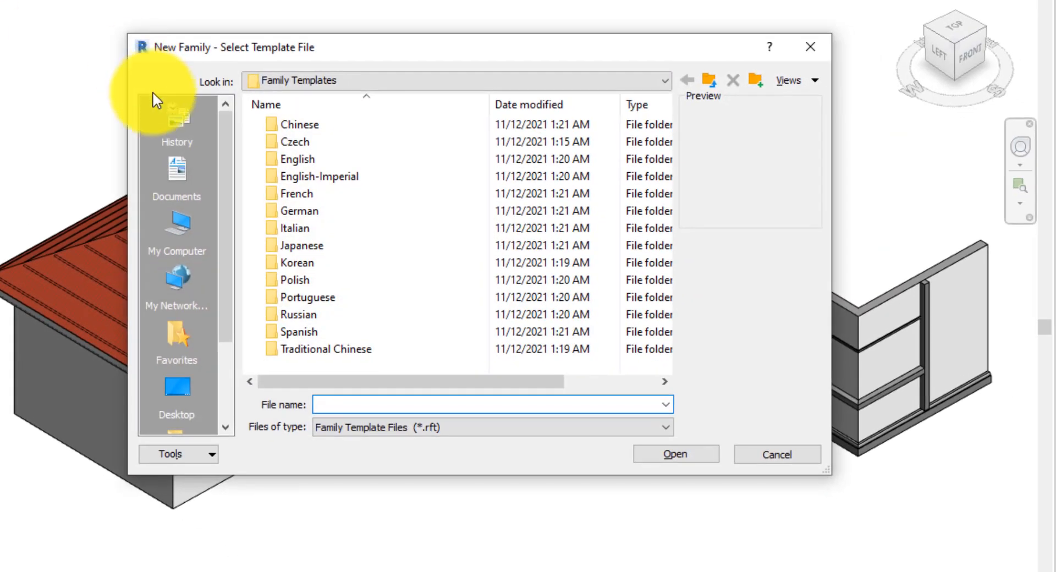
left_click(296, 262)
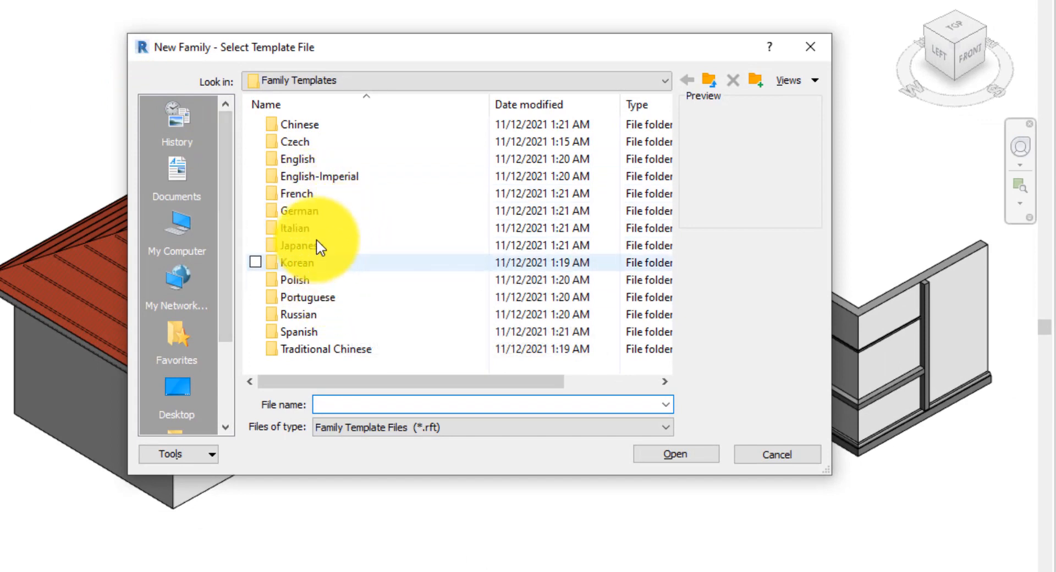
double_click(295, 159)
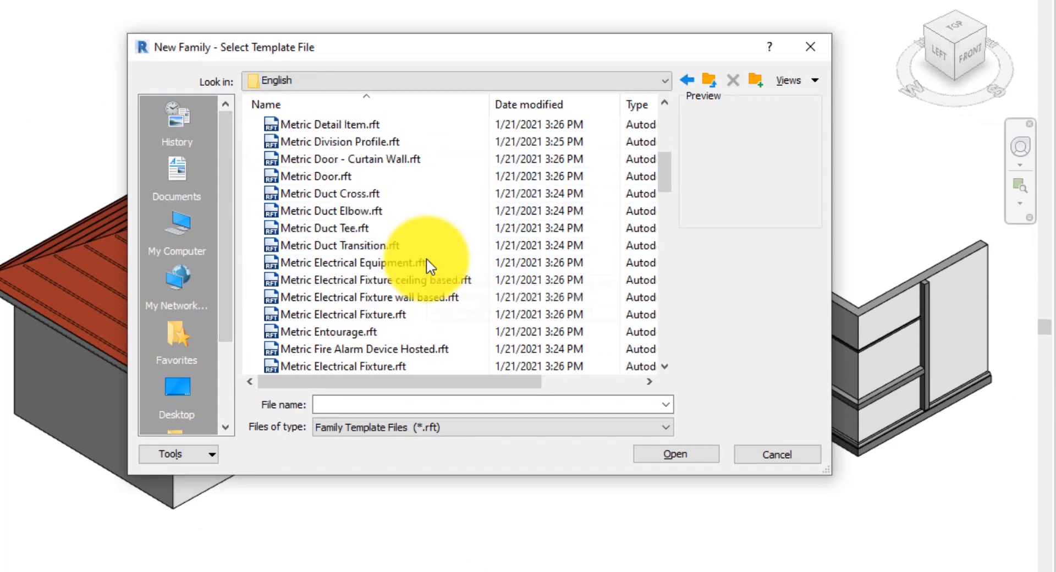
scroll("down", 3)
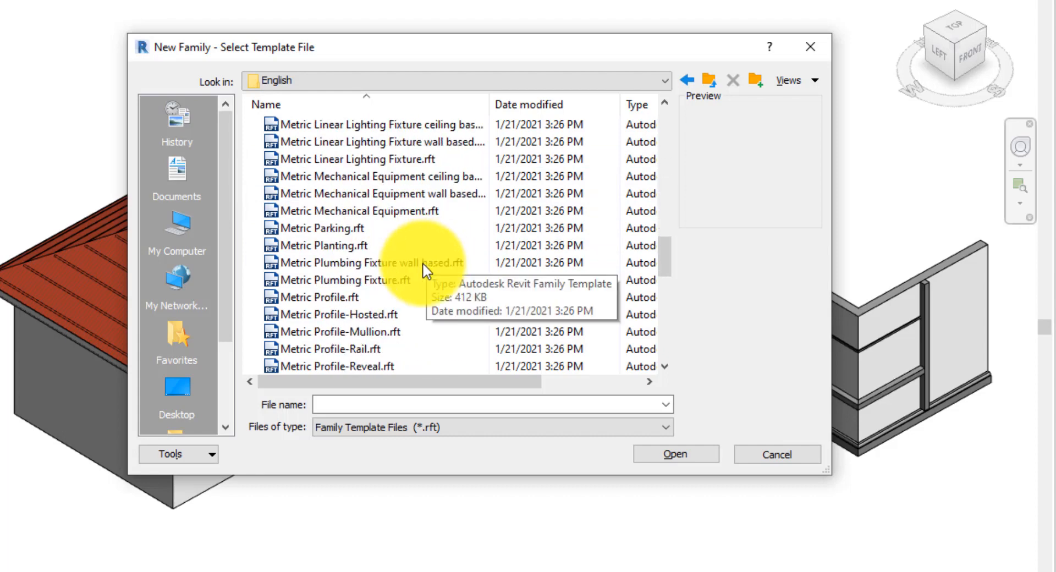
left_click(320, 297)
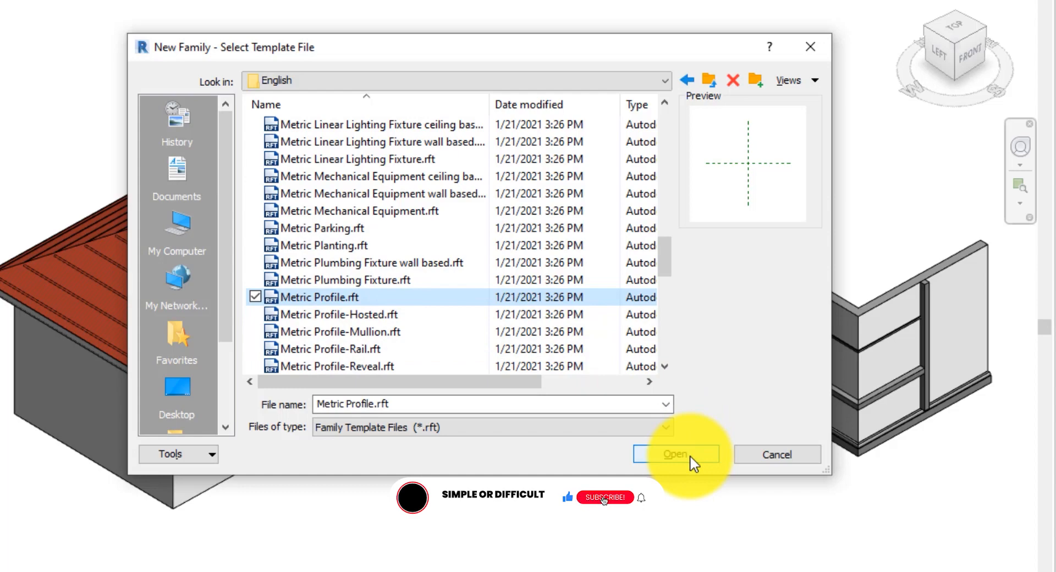
left_click(604, 497)
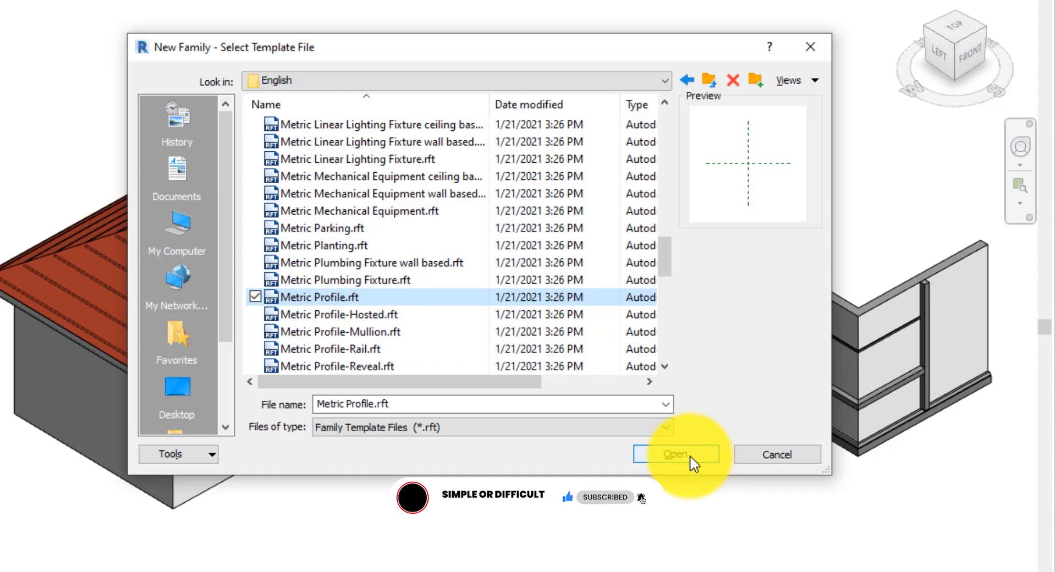
left_click(674, 454)
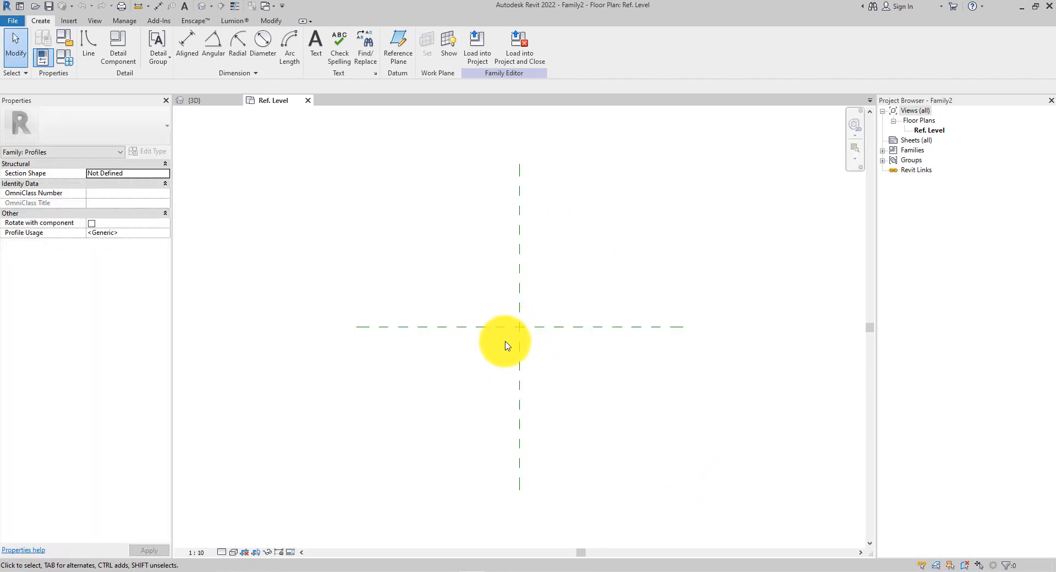
mouse_move(472, 371)
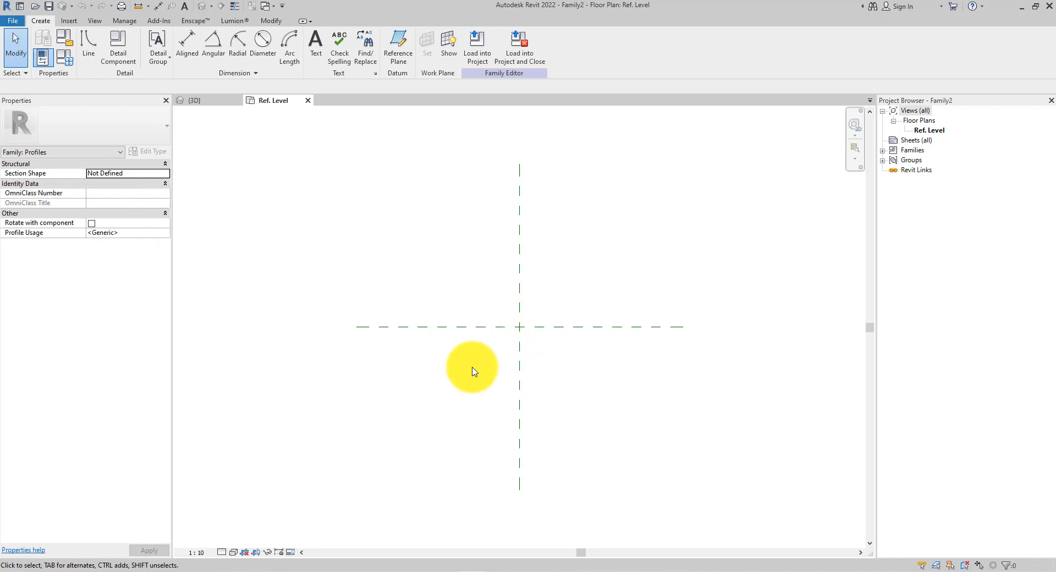
- Set the profile family's Profile Usage property to Wall Sweep
left_click(472, 327)
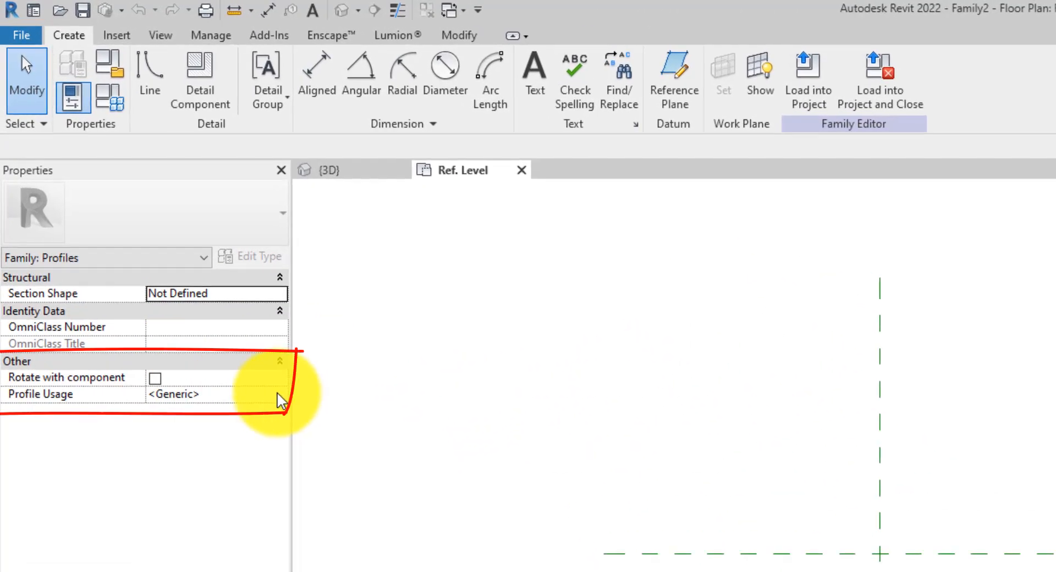
left_click(173, 394)
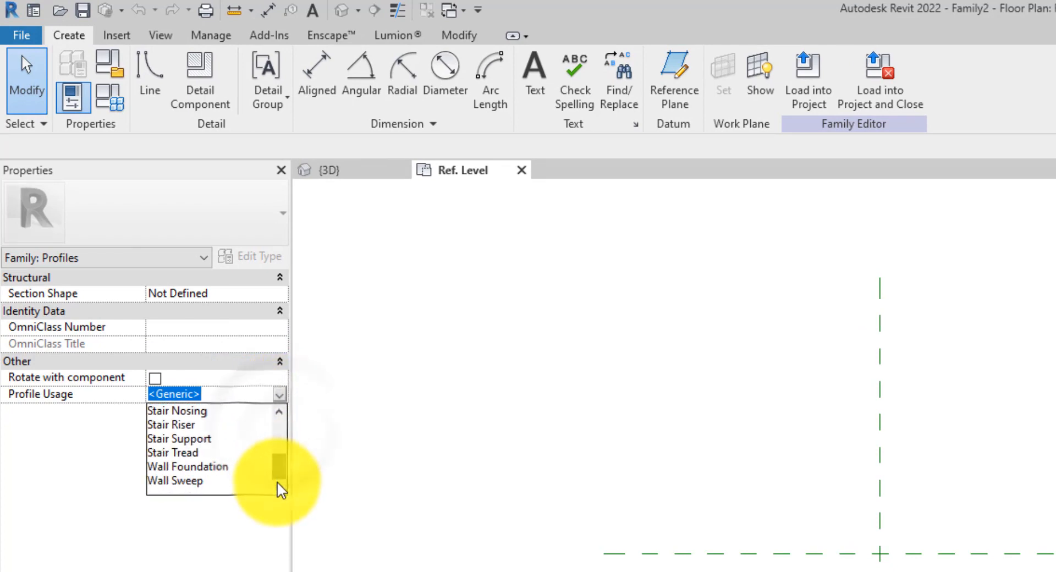
left_click(175, 480)
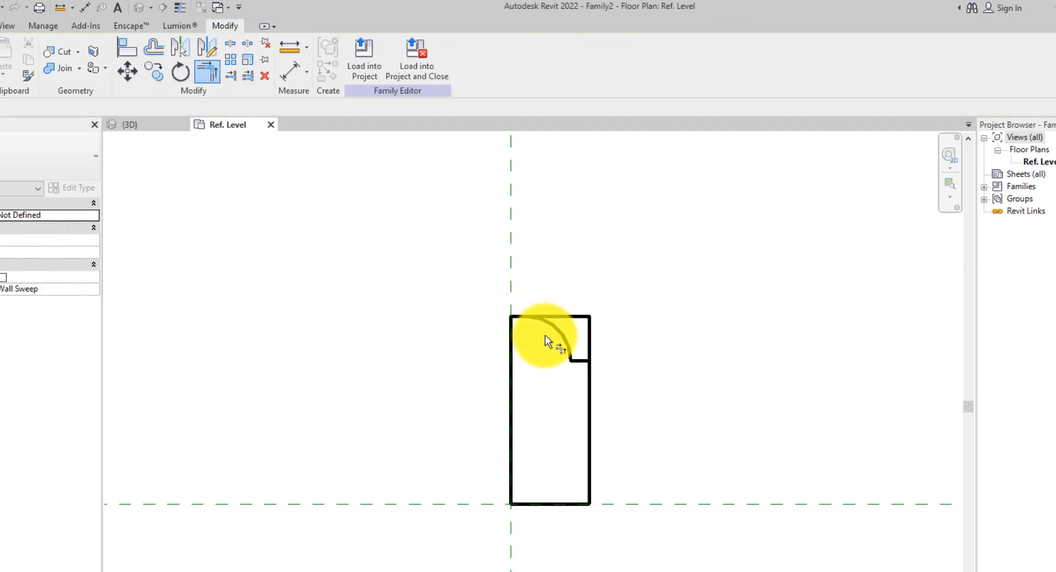
- Trim away the straight corner segments under the arc, then begin saving the family
left_click(549, 320)
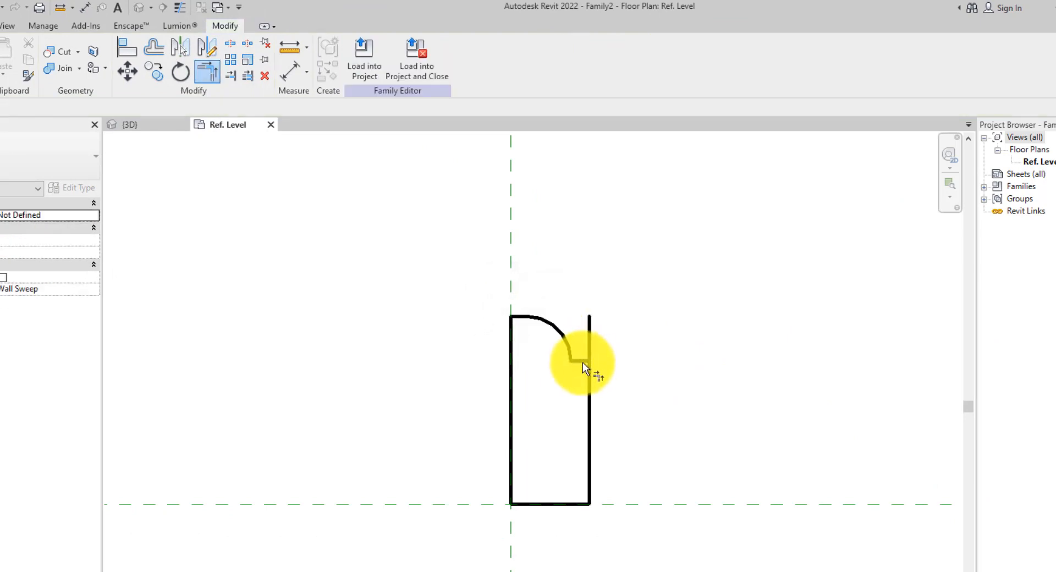
left_click(587, 370)
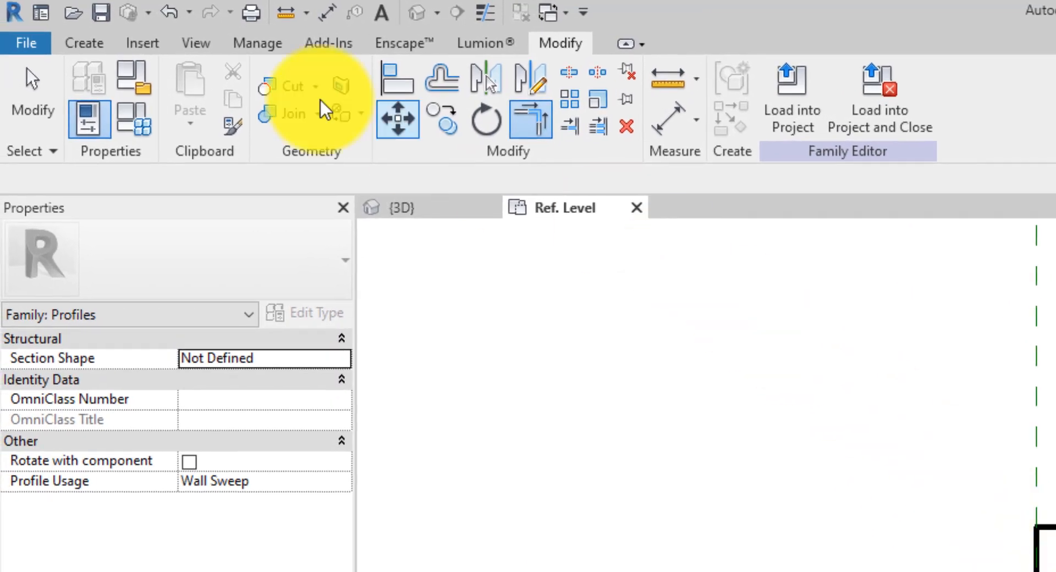
left_click(25, 43)
type("N")
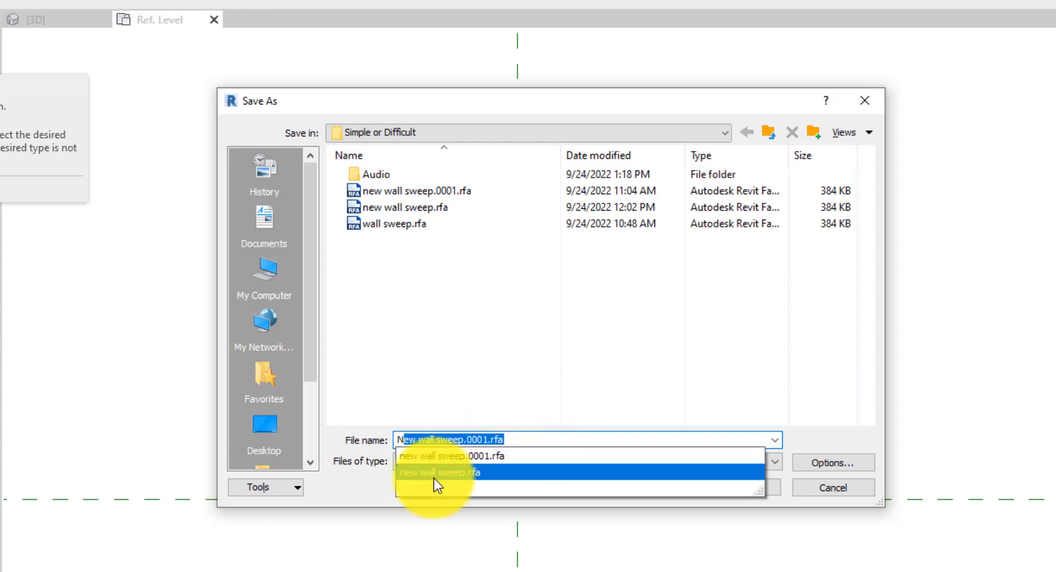
- Save the family as new wall sweep.rfa, replacing the existing file
left_click(440, 472)
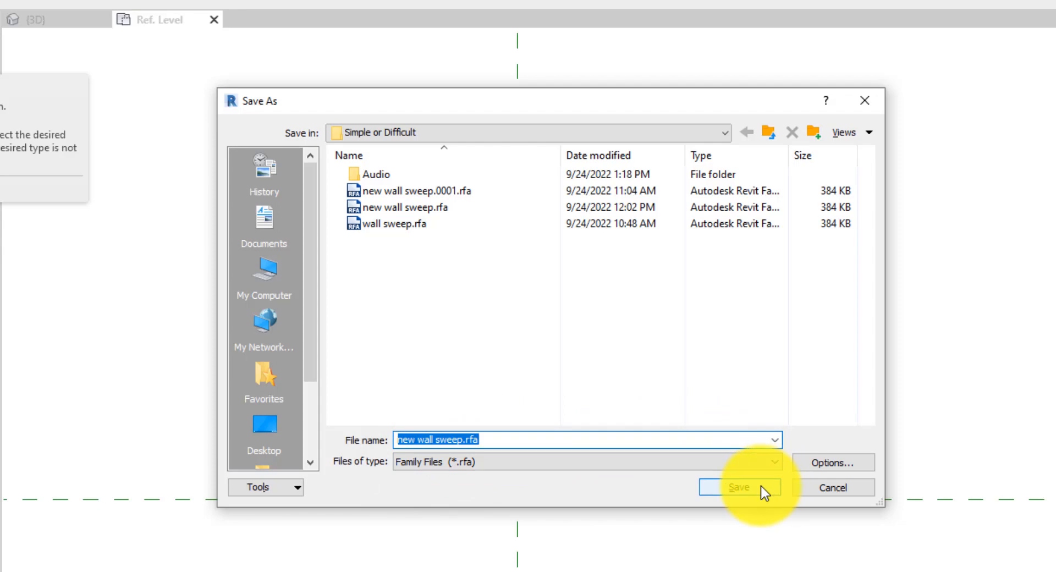
left_click(740, 487)
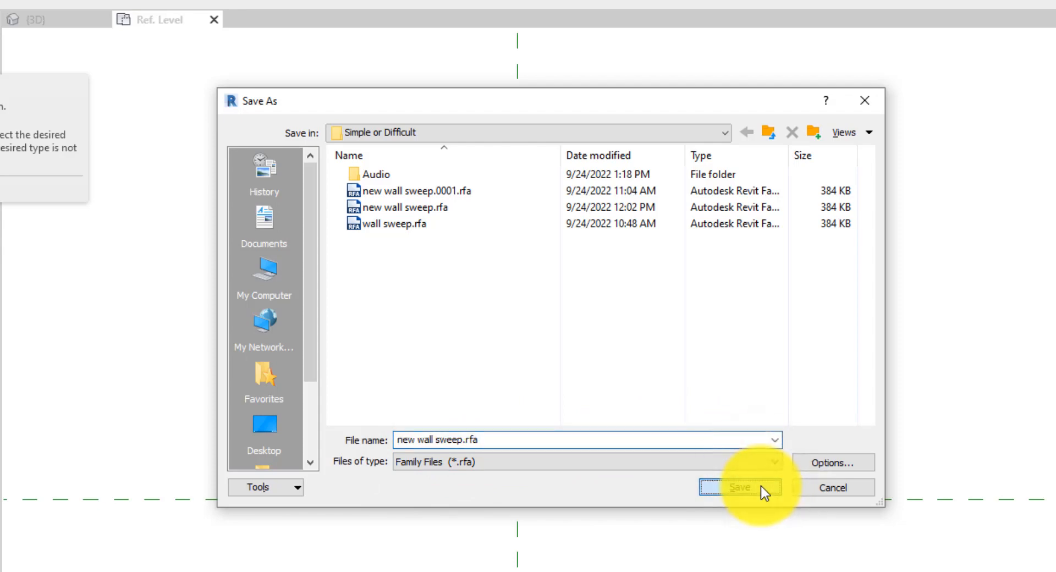
left_click(742, 487)
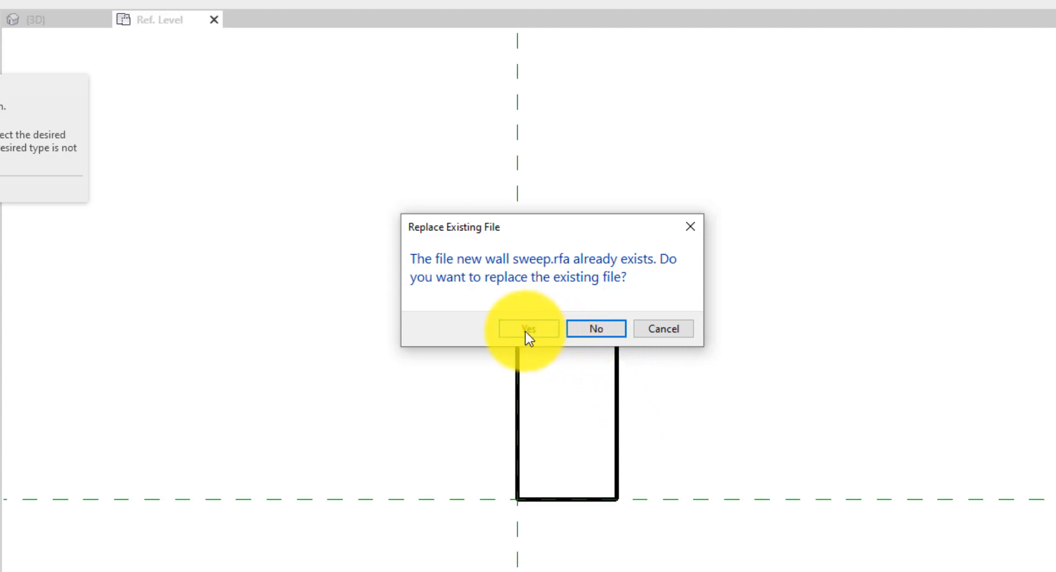
left_click(528, 328)
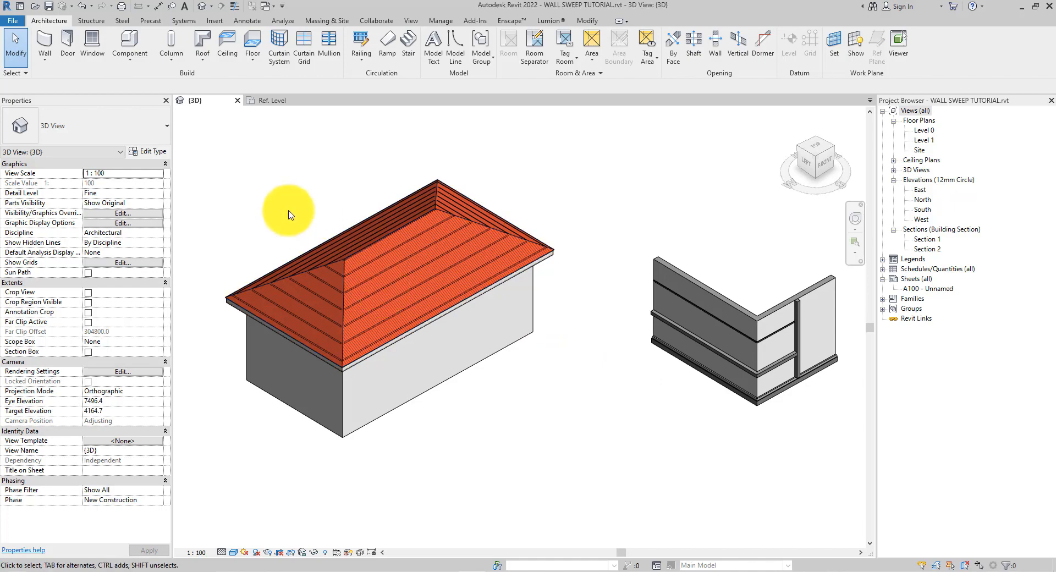
mouse_move(49, 20)
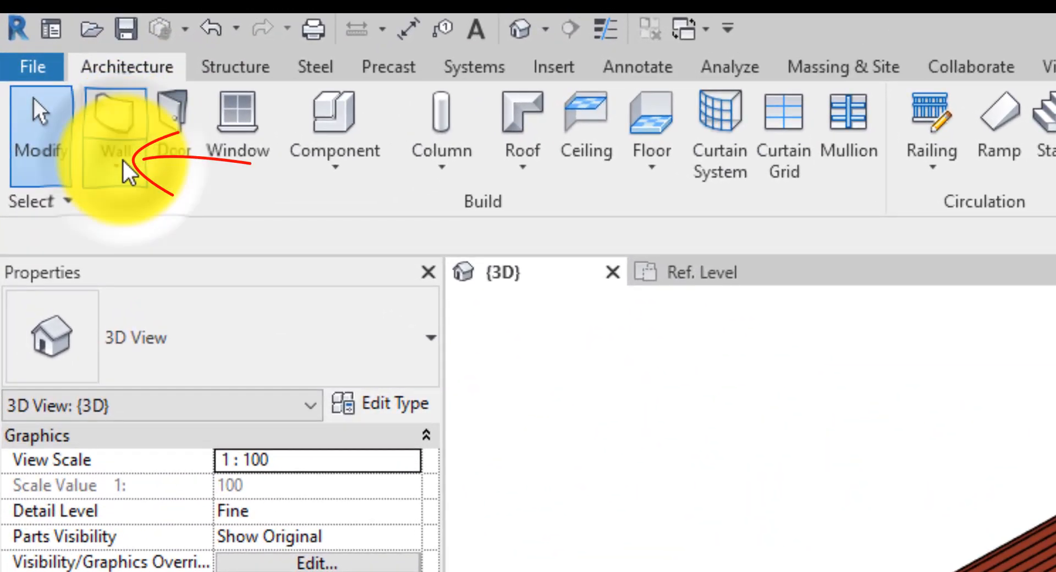
- Start a Wall: Sweep from the Wall dropdown and bring up its type properties
left_click(115, 170)
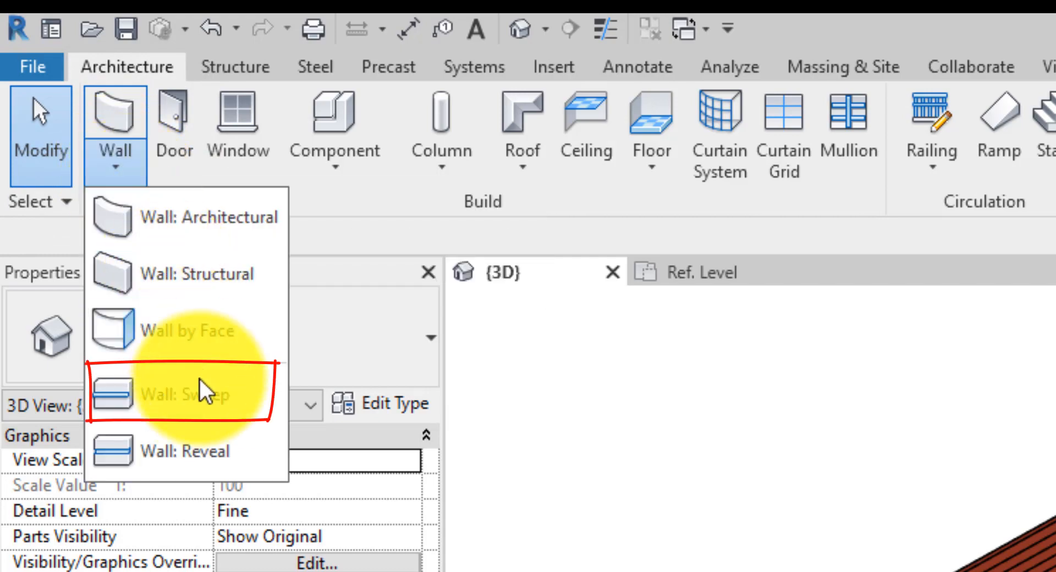
left_click(181, 393)
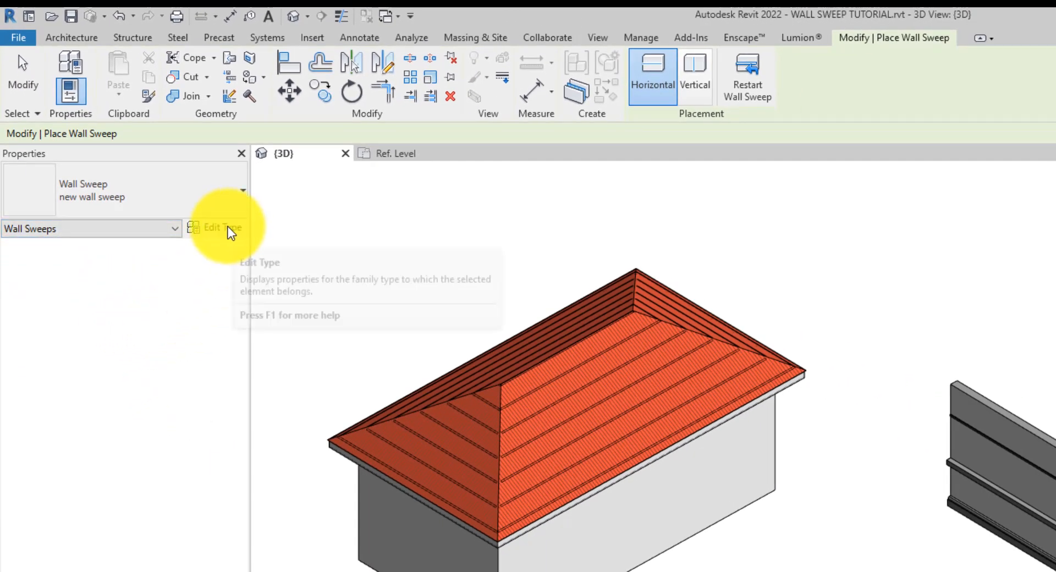
left_click(221, 228)
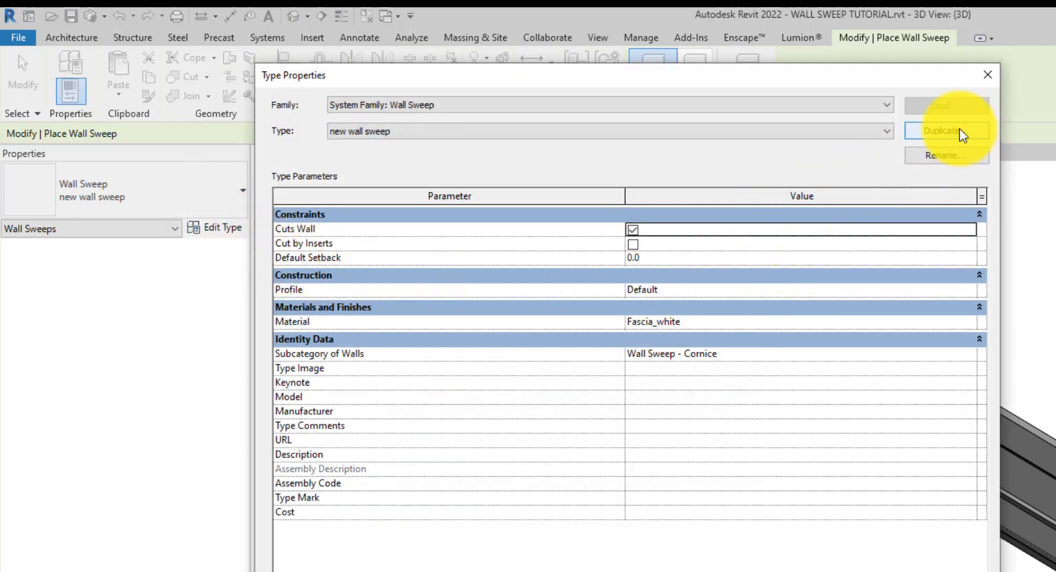
- Try duplicating the sweep type as 'new wall sw' and dismiss the name-in-use warning
left_click(946, 131)
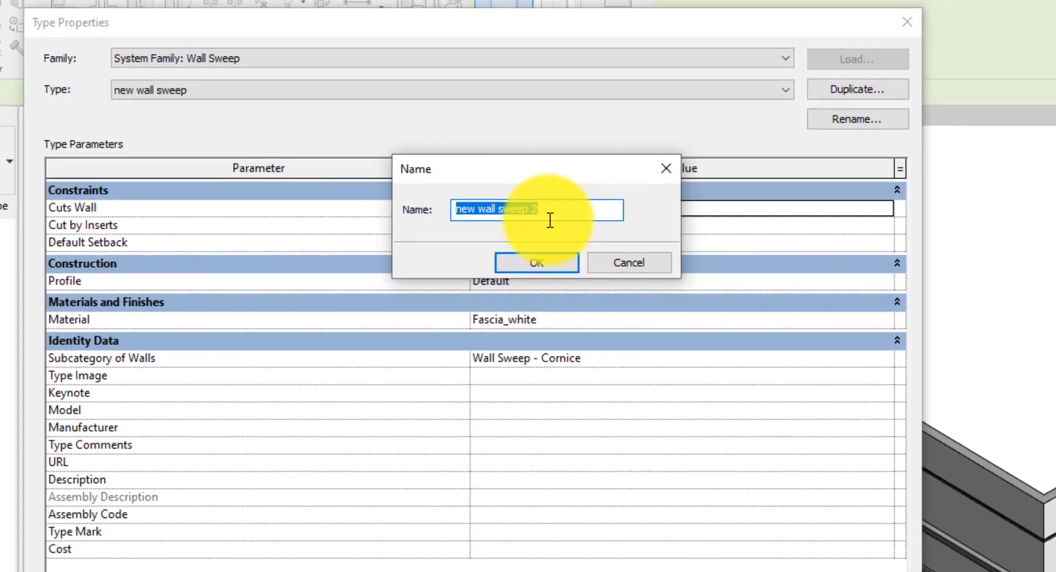
type("new")
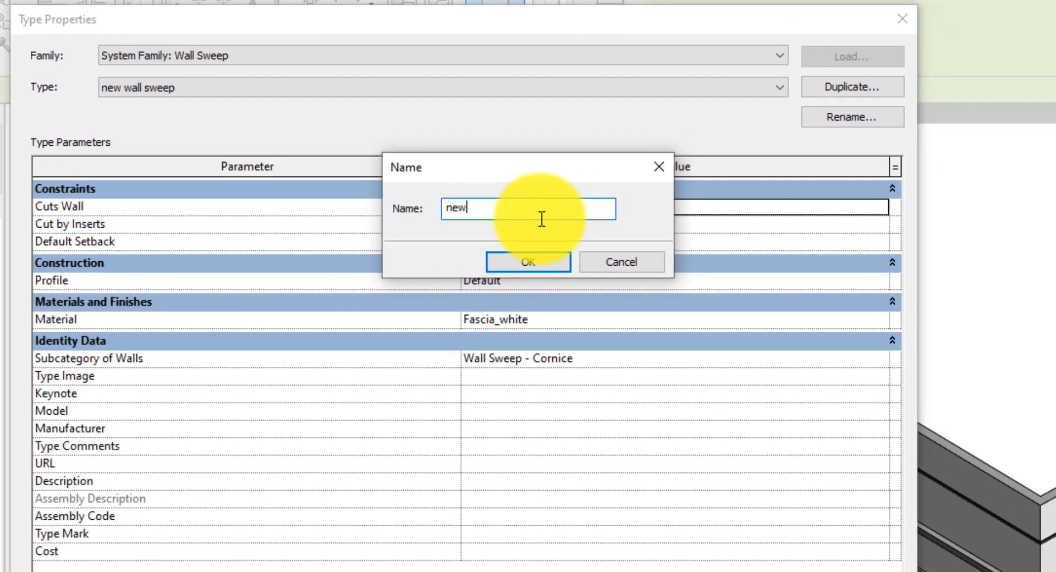
type("wall sweep")
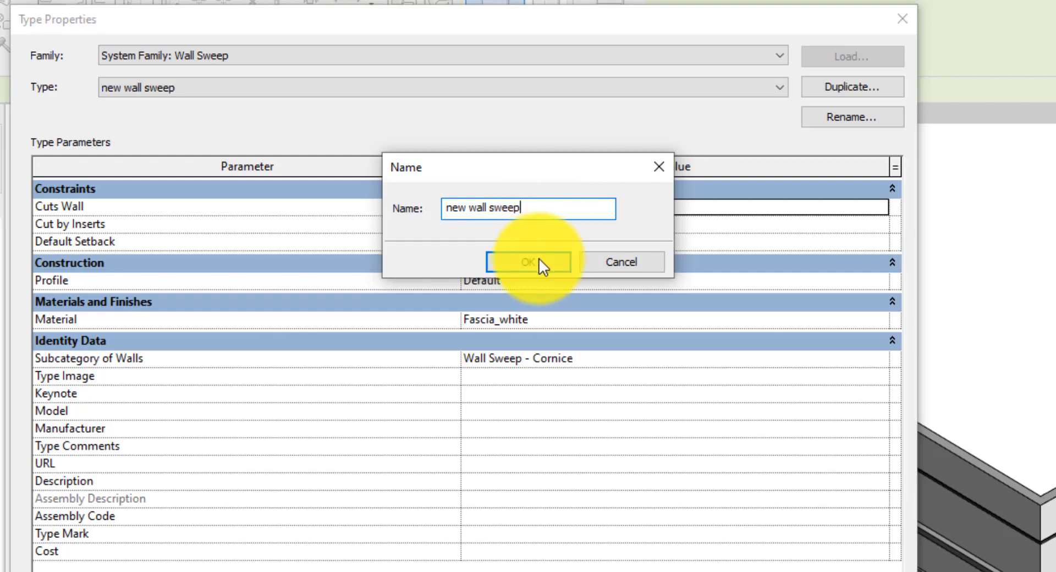
left_click(529, 262)
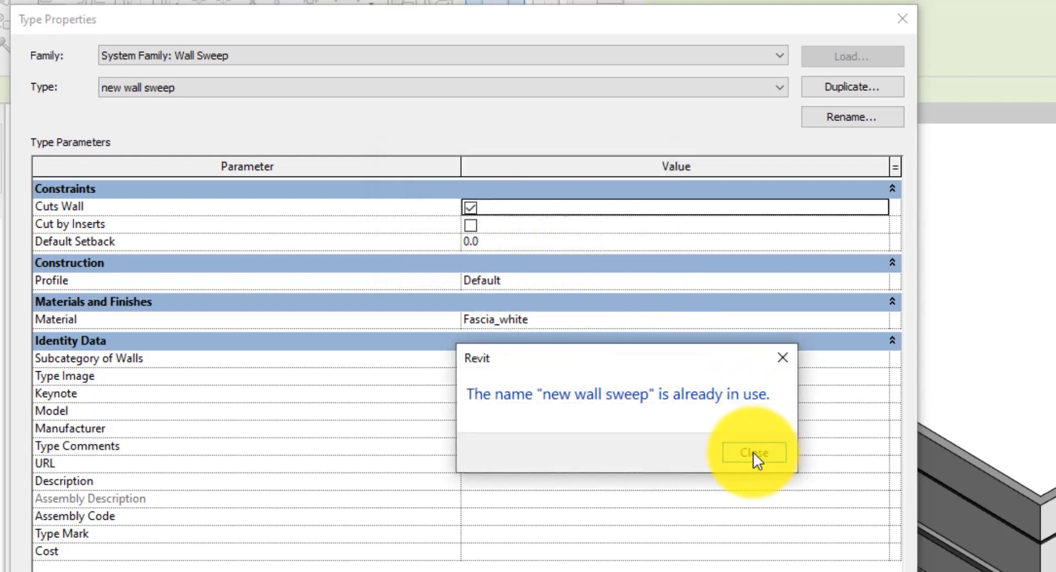
left_click(752, 452)
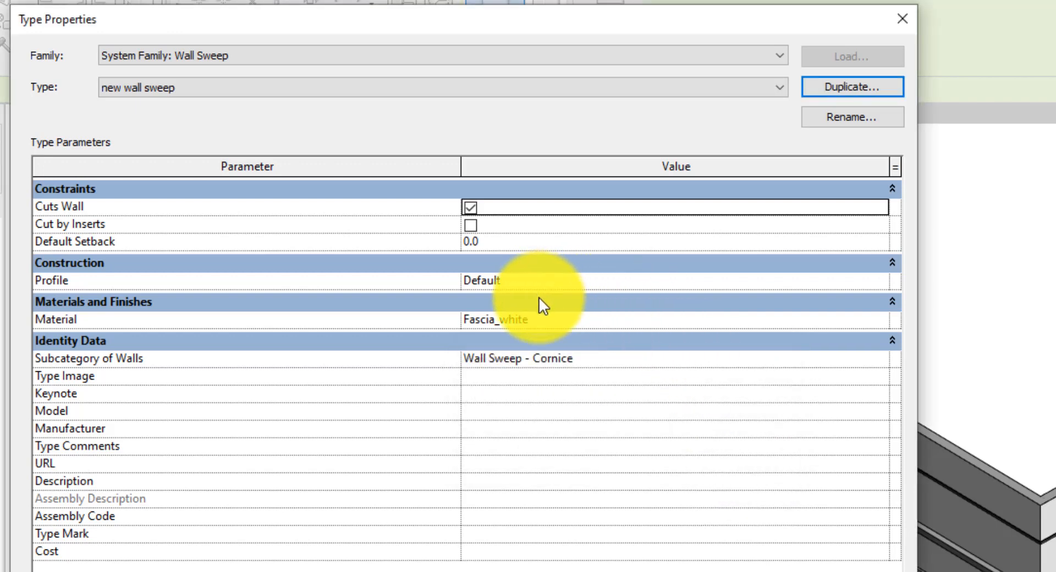
mouse_move(560, 313)
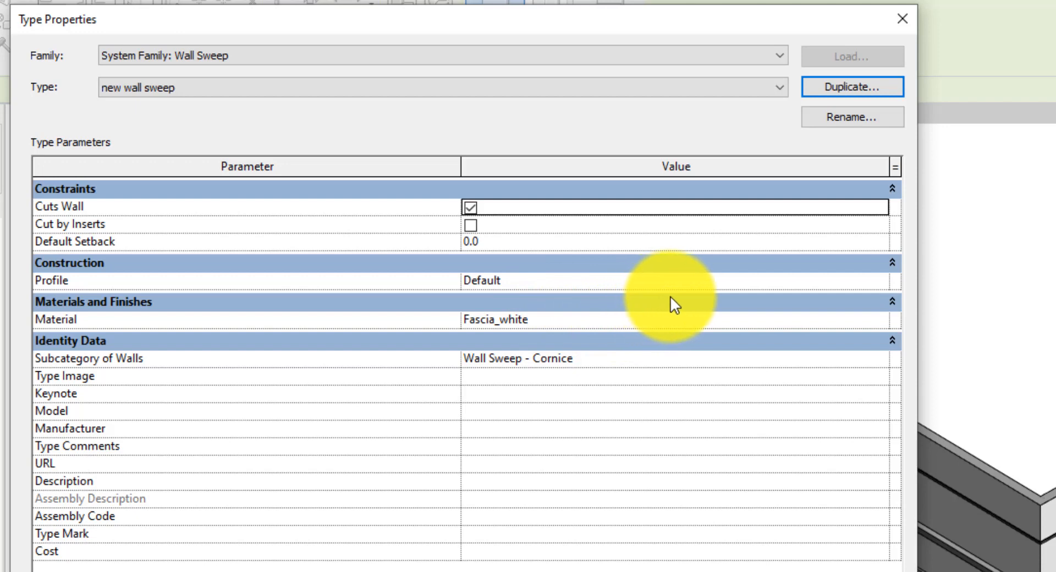
mouse_move(583, 289)
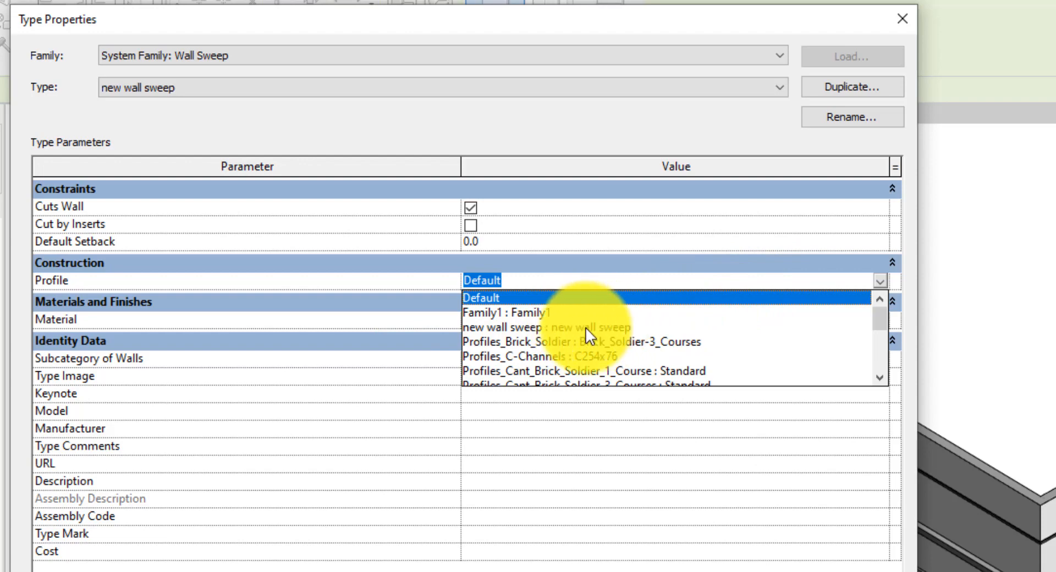
- Set Profile to new wall sweep : new wall sweep and bring up the Material Browser
left_click(527, 327)
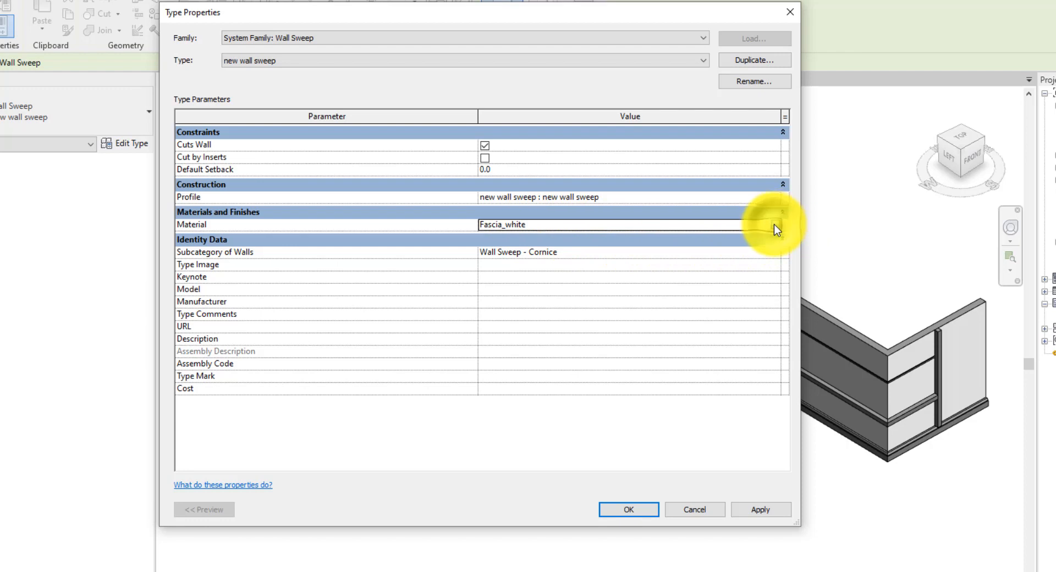
left_click(781, 224)
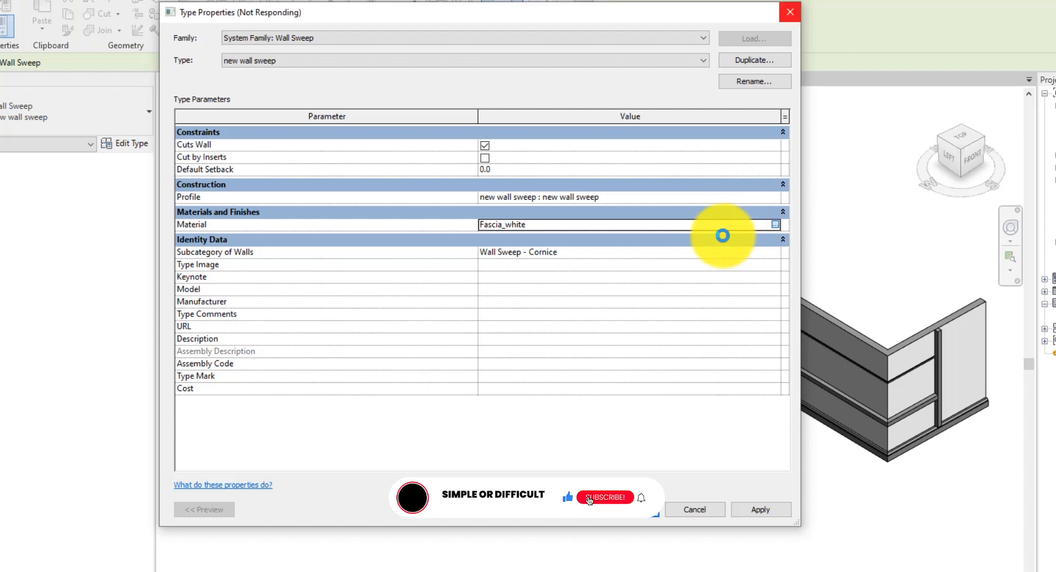
left_click(604, 498)
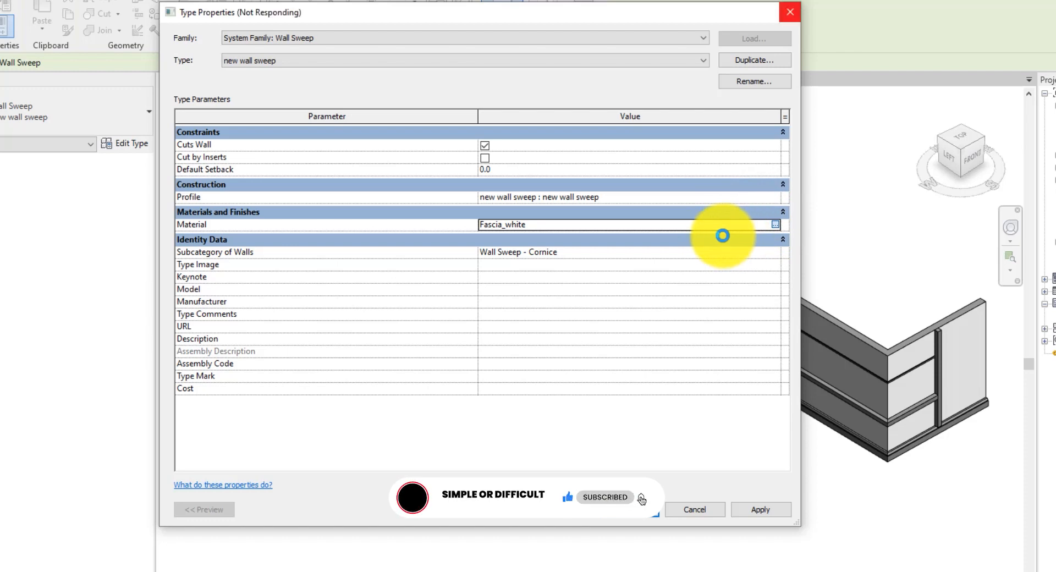
left_click(775, 225)
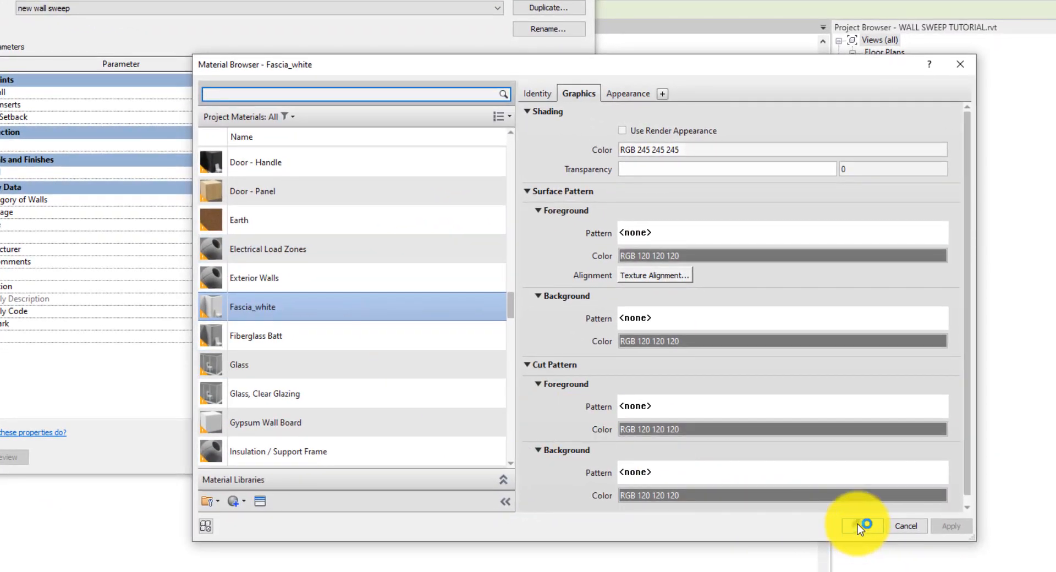
- Keep Fascia_white as the sweep material and close the Material Browser
left_click(861, 526)
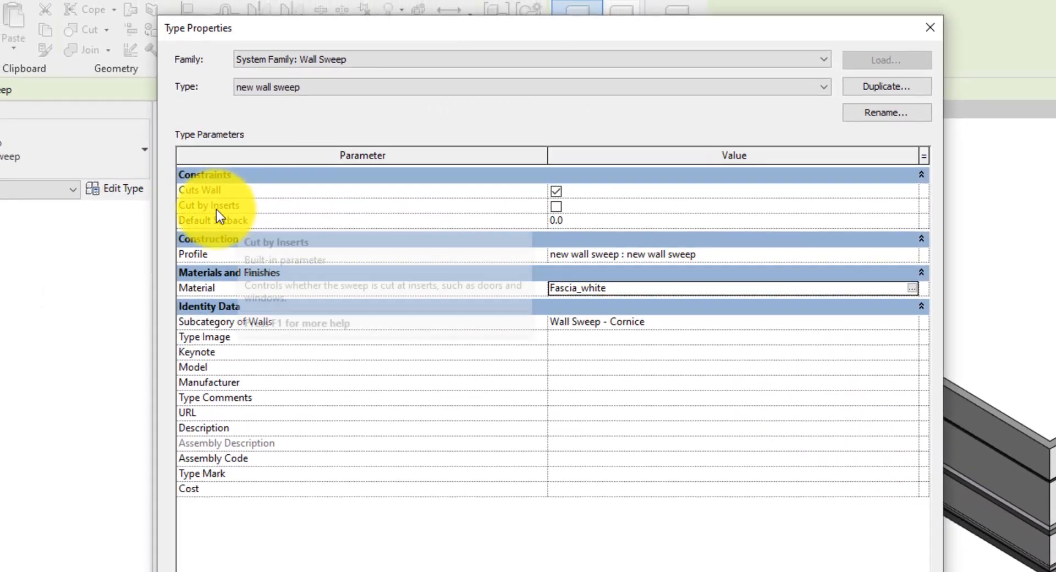
mouse_move(233, 220)
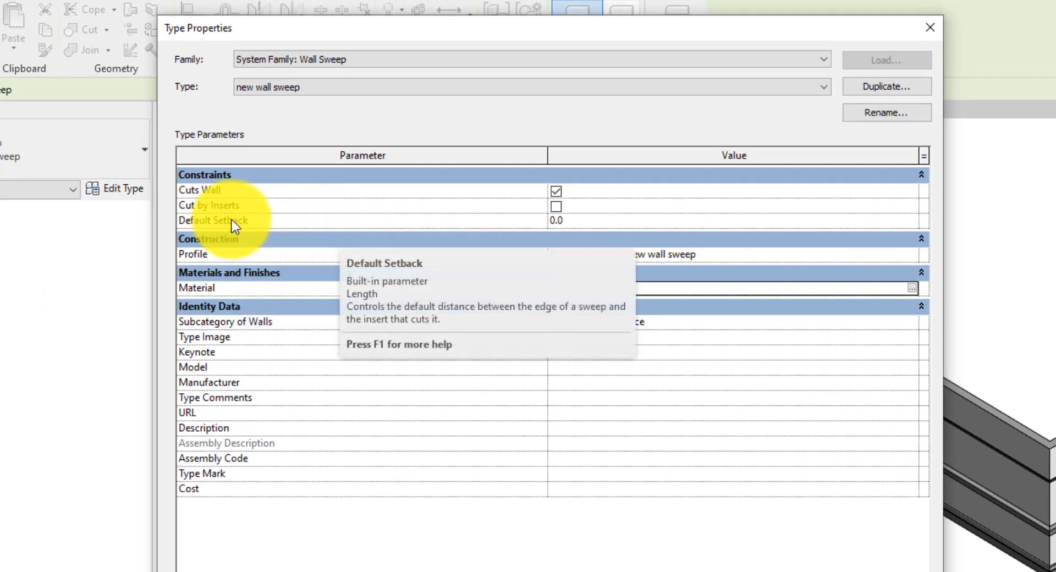
mouse_move(218, 200)
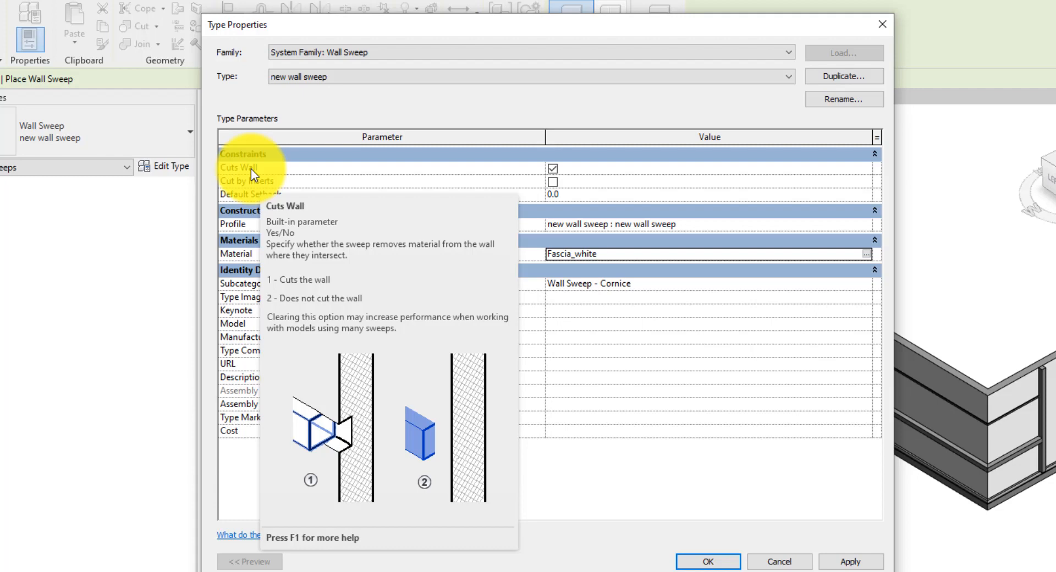
mouse_move(254, 187)
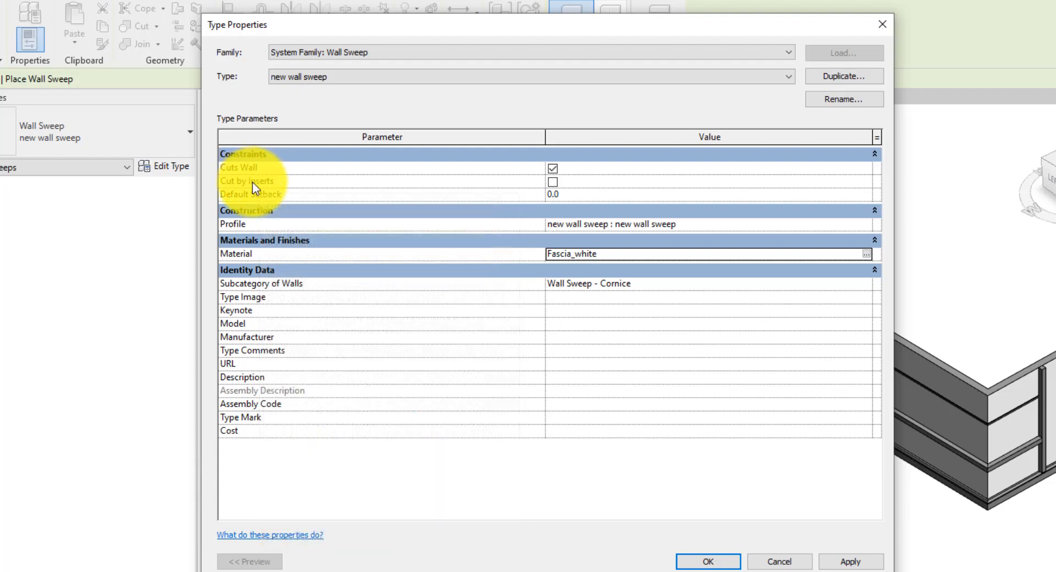
mouse_move(254, 187)
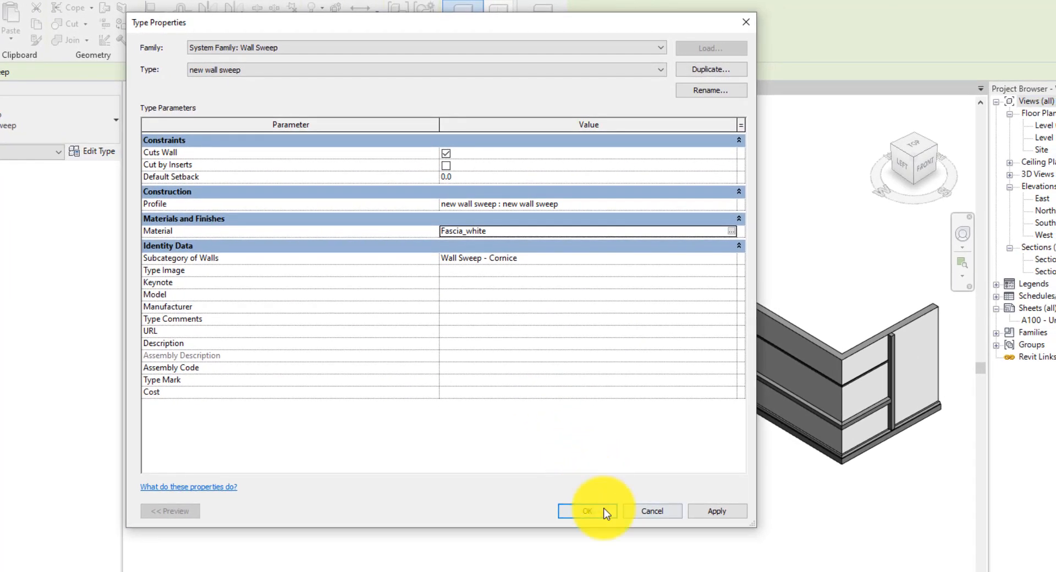
- Accept the type settings and place a vertical sweep on the house's long wall
left_click(586, 510)
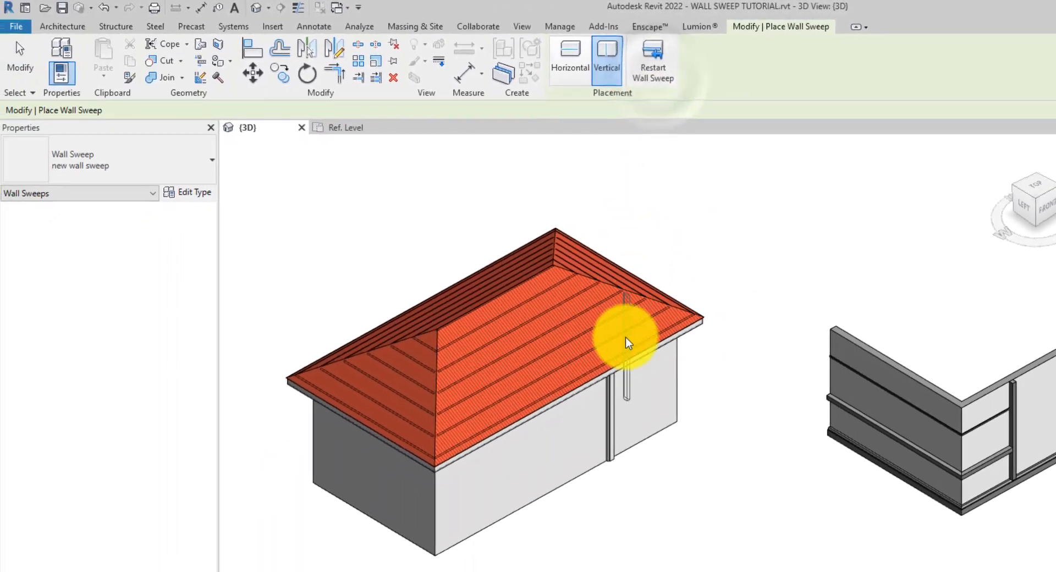
left_click(569, 57)
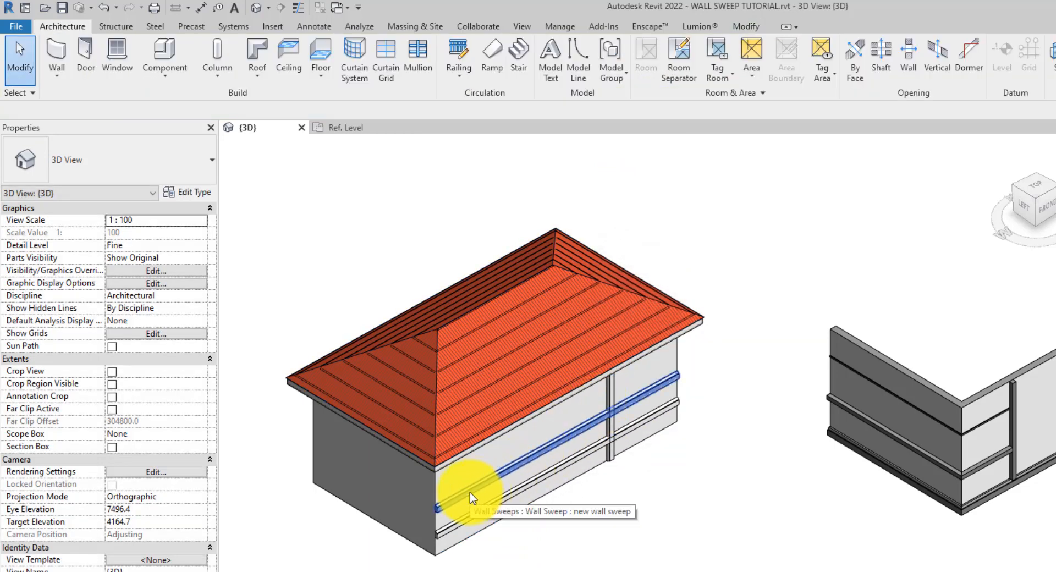
- Select the horizontal sweep and set its Offset From Level to 2100
left_click(472, 472)
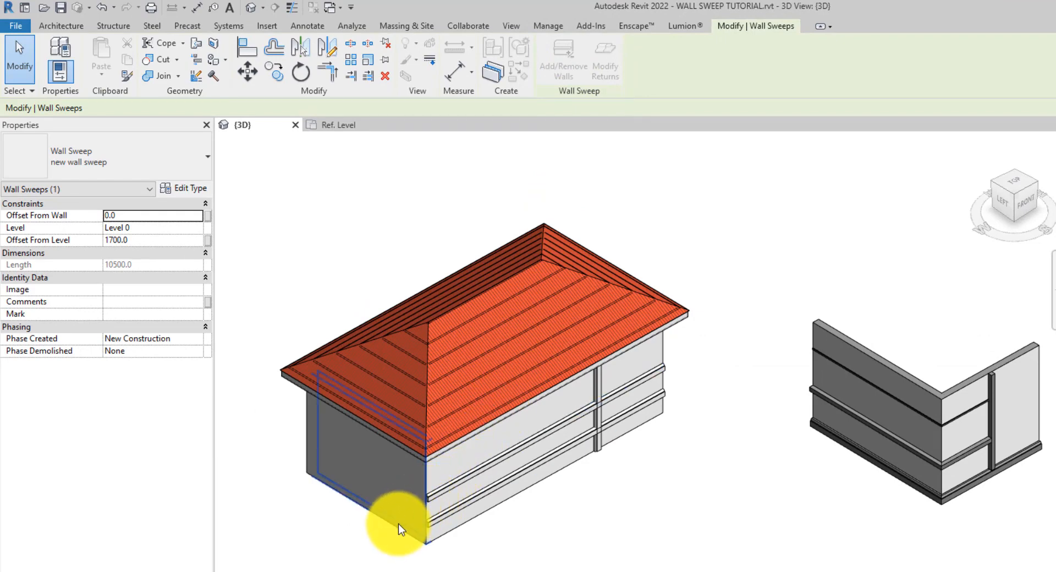
mouse_move(400, 528)
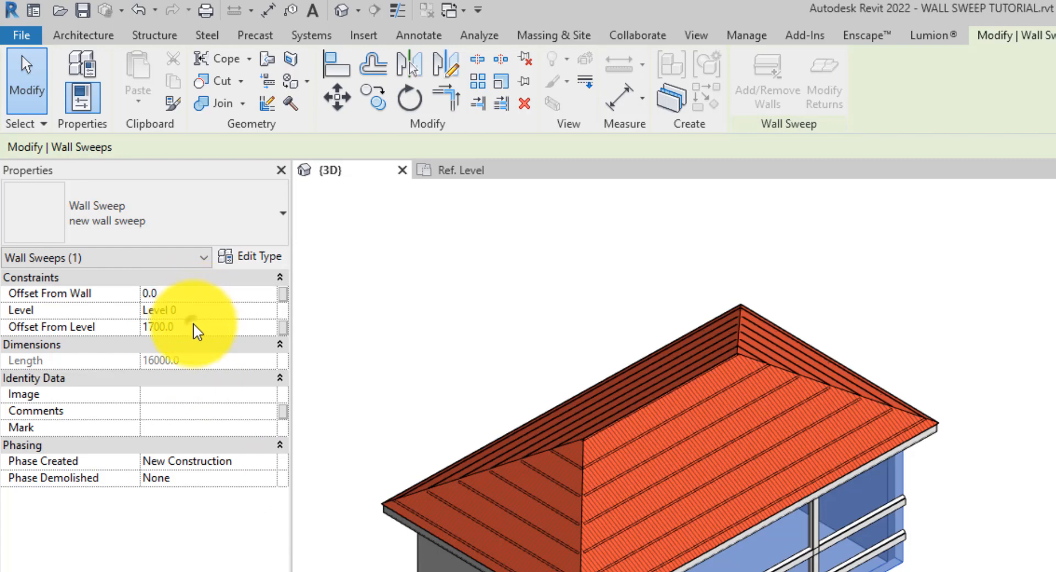
left_click(160, 327)
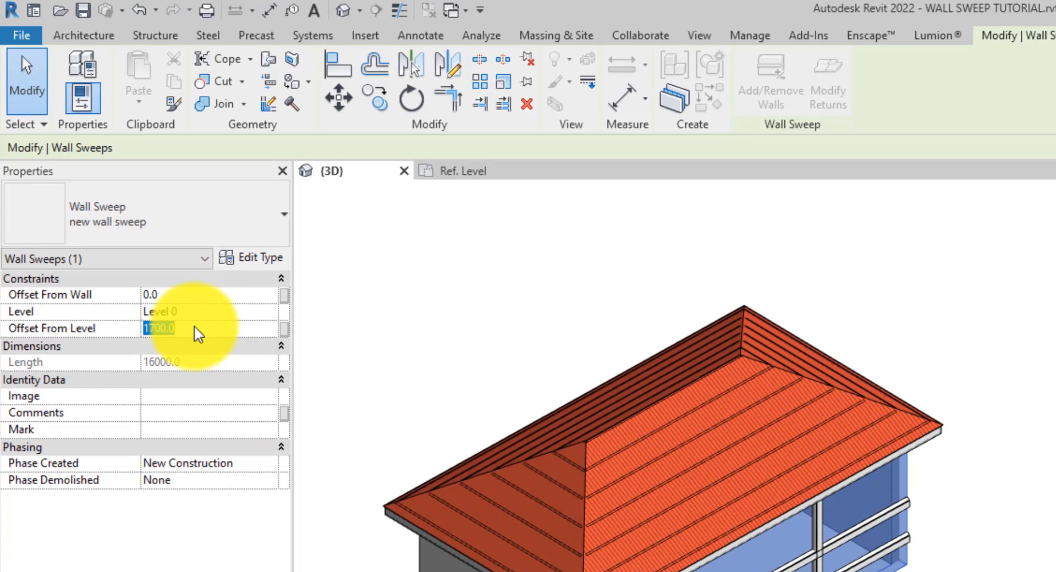
type("21000")
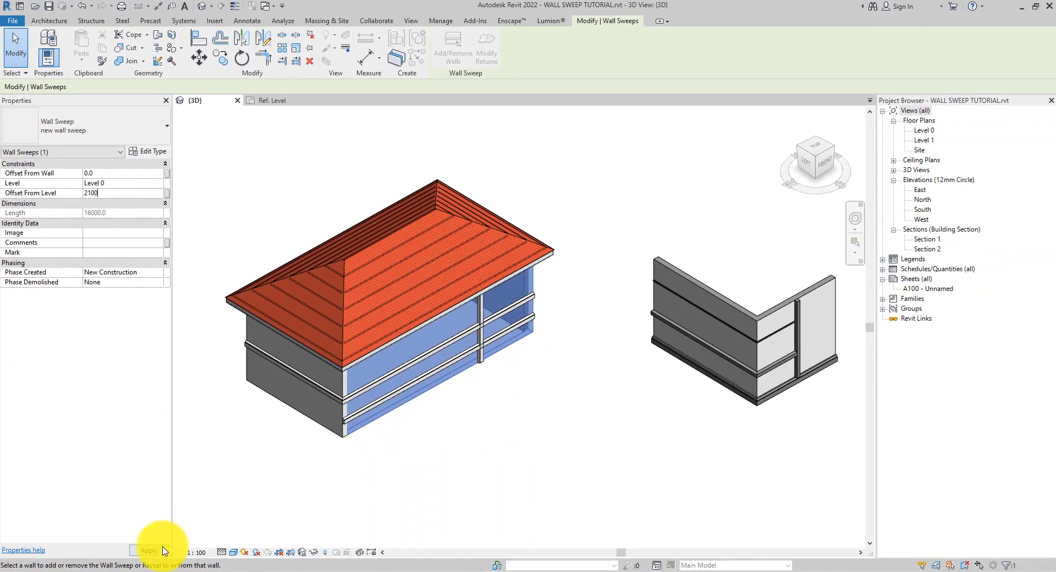
left_click(148, 550)
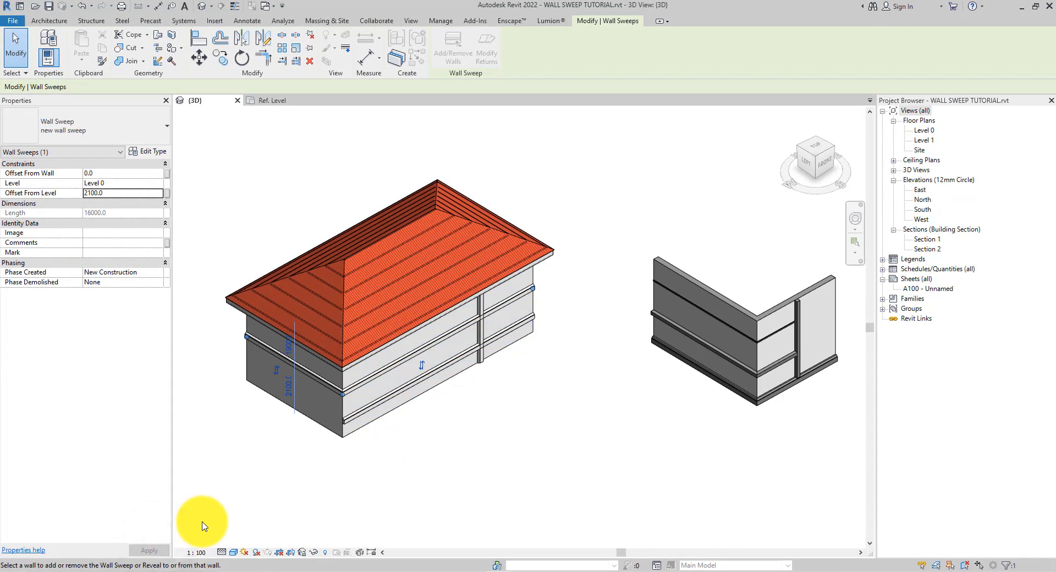
mouse_move(155, 335)
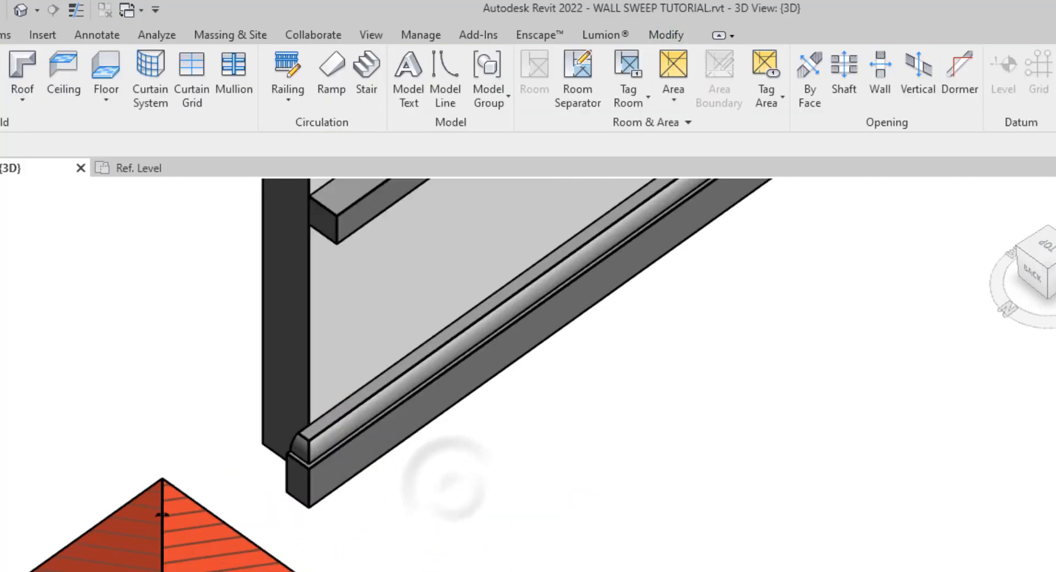
left_click(307, 466)
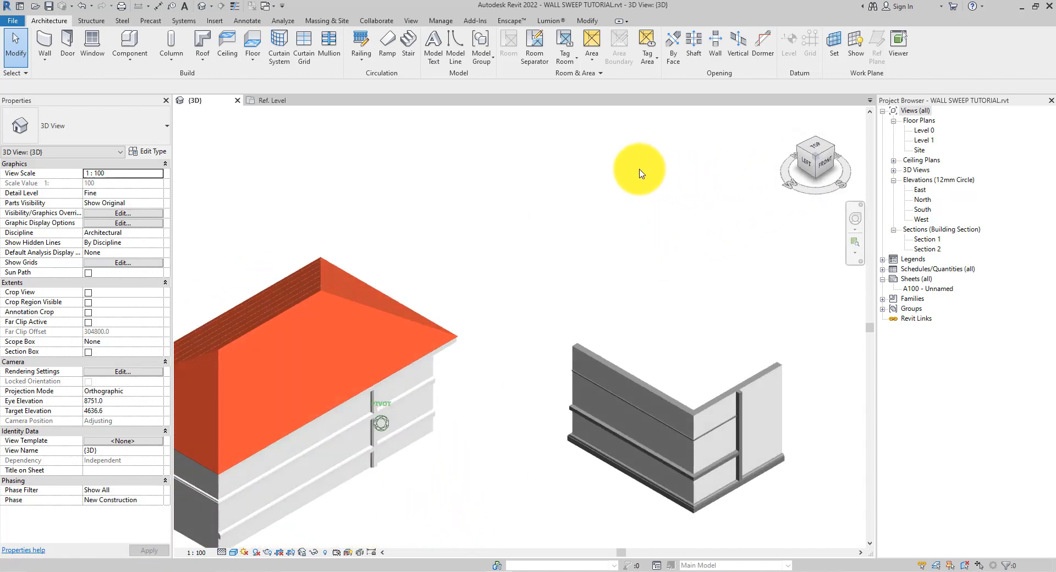
left_click_drag(640, 174, 704, 237)
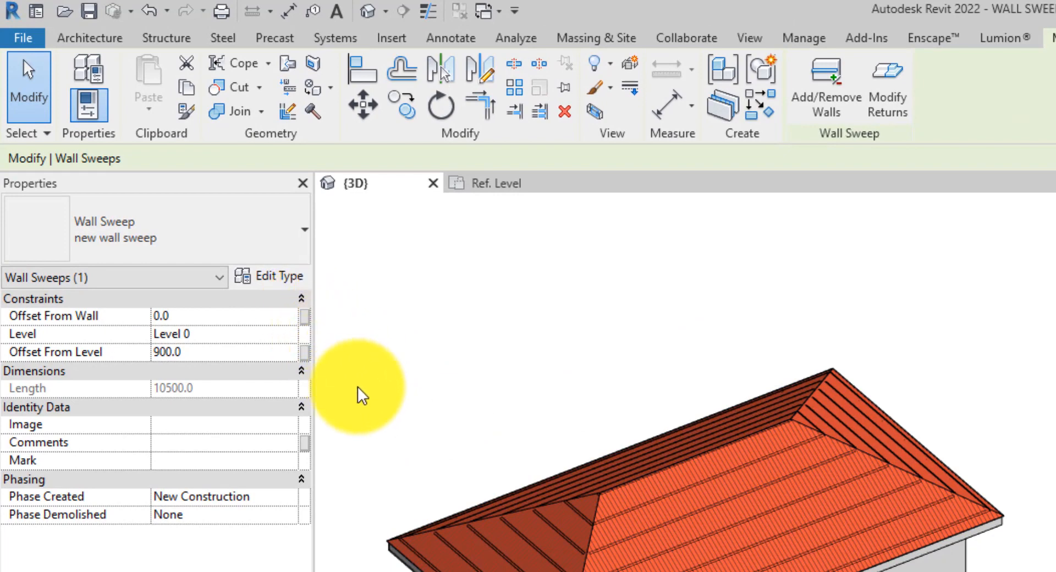
- Start placing a new basic wall from the Architecture tab
left_click(89, 38)
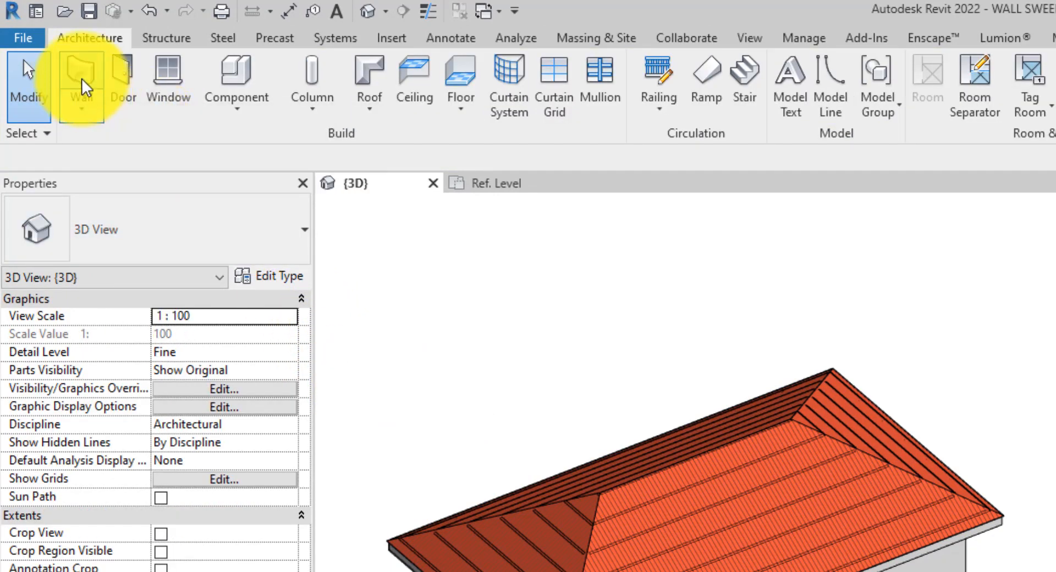
left_click(83, 80)
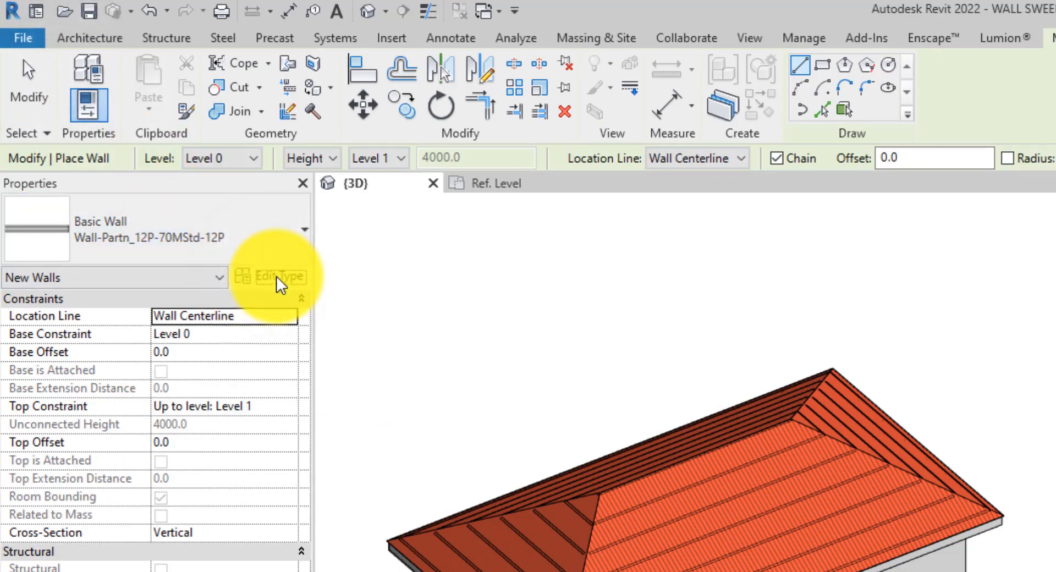
- Duplicate the partition wall type under the name 'new wall w wall sweep'
left_click(272, 277)
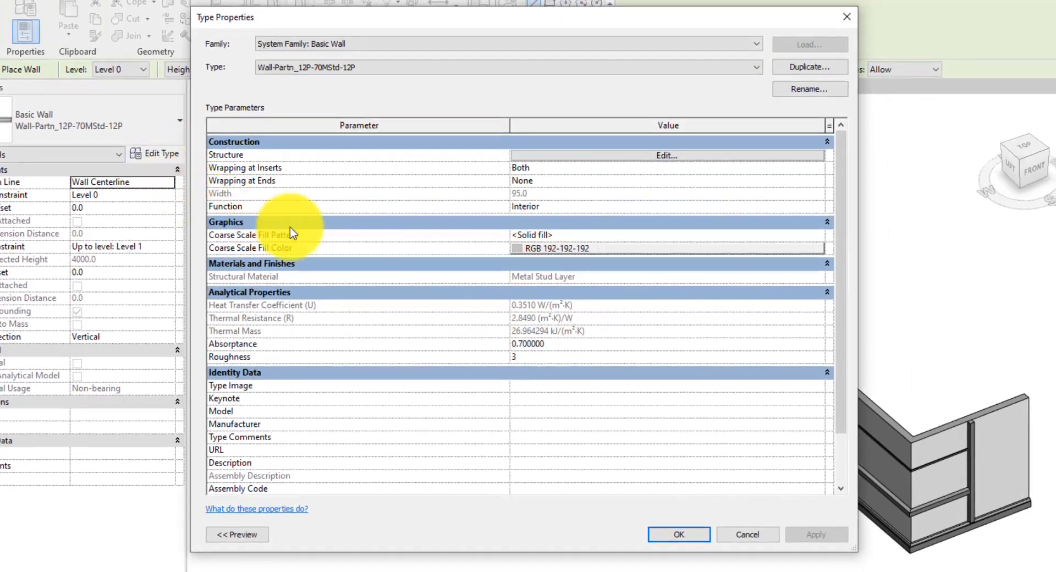
mouse_move(643, 108)
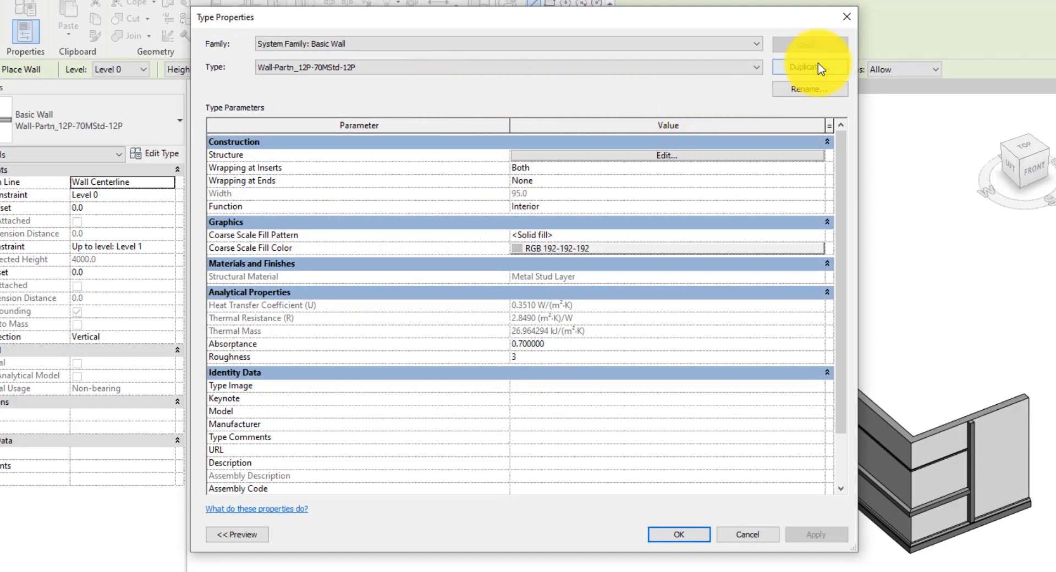
left_click(808, 67)
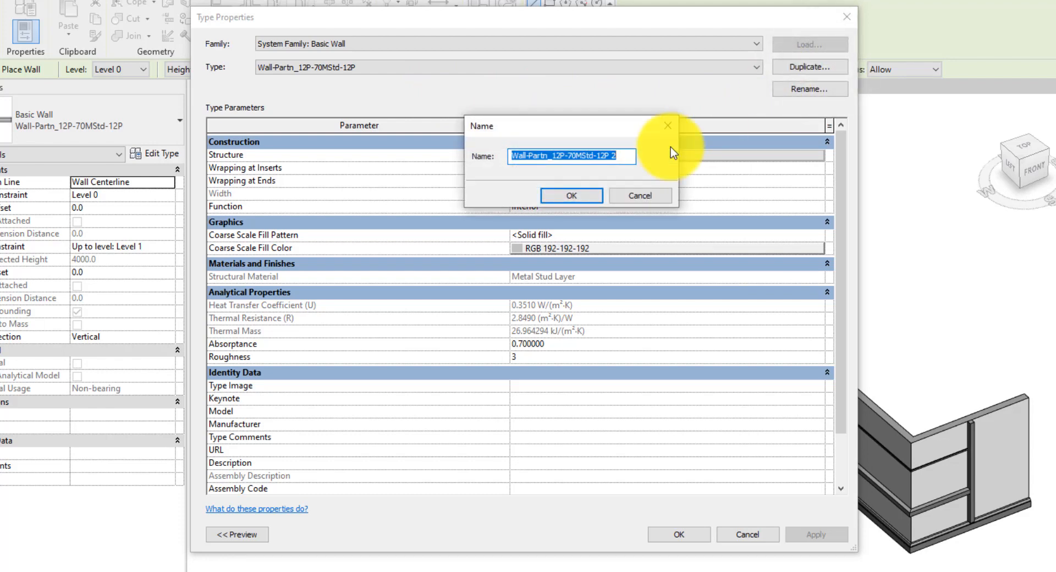
type("n")
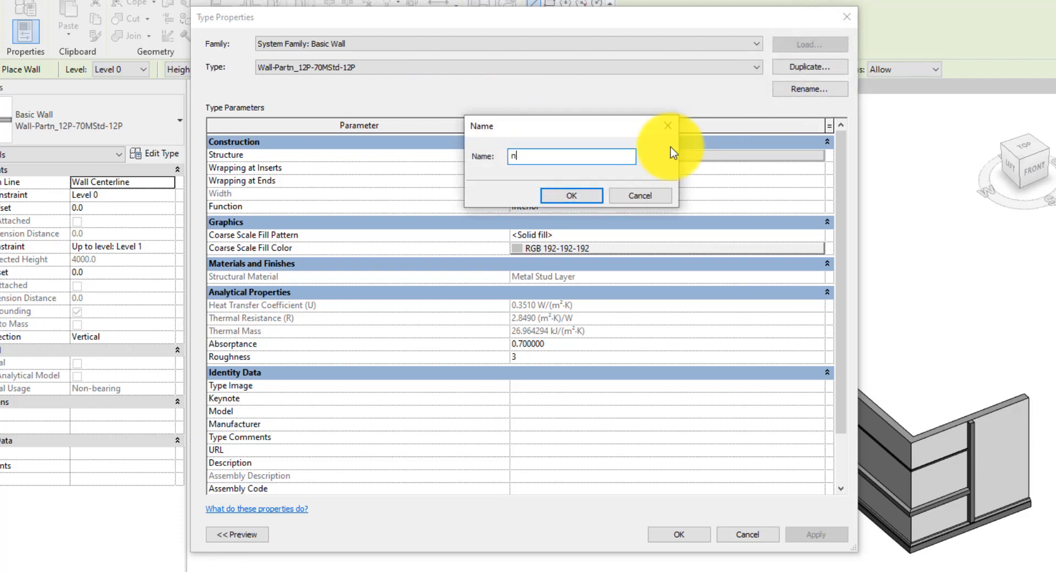
type("ew wa")
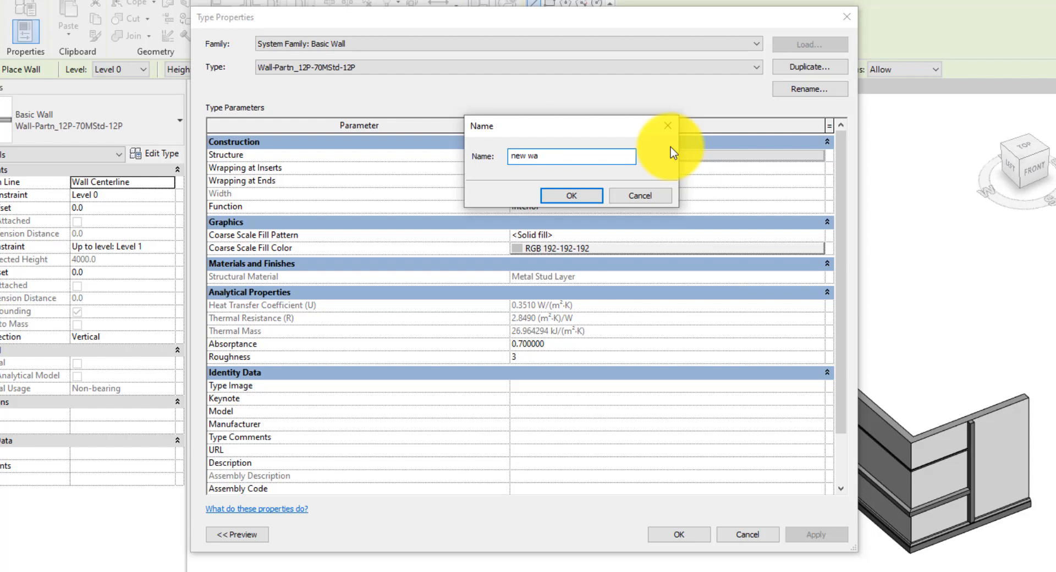
type("ll with")
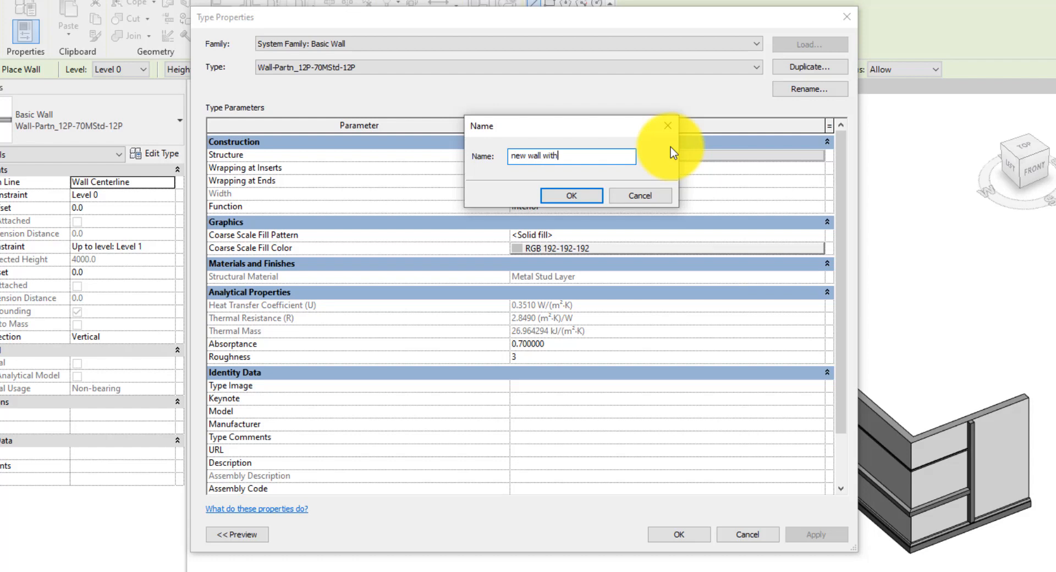
key("Backspace")
type(" wall")
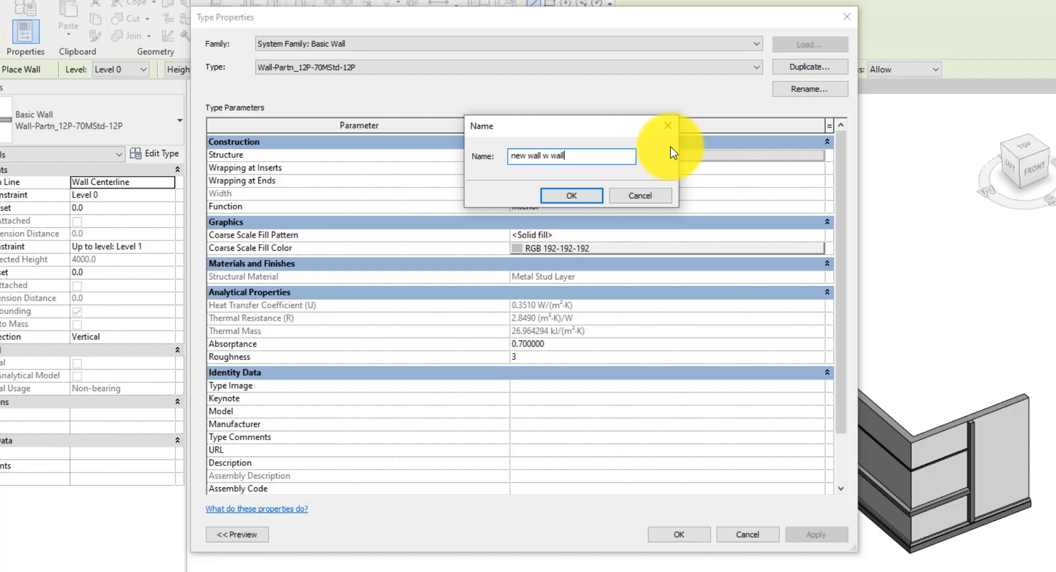
type("sweep")
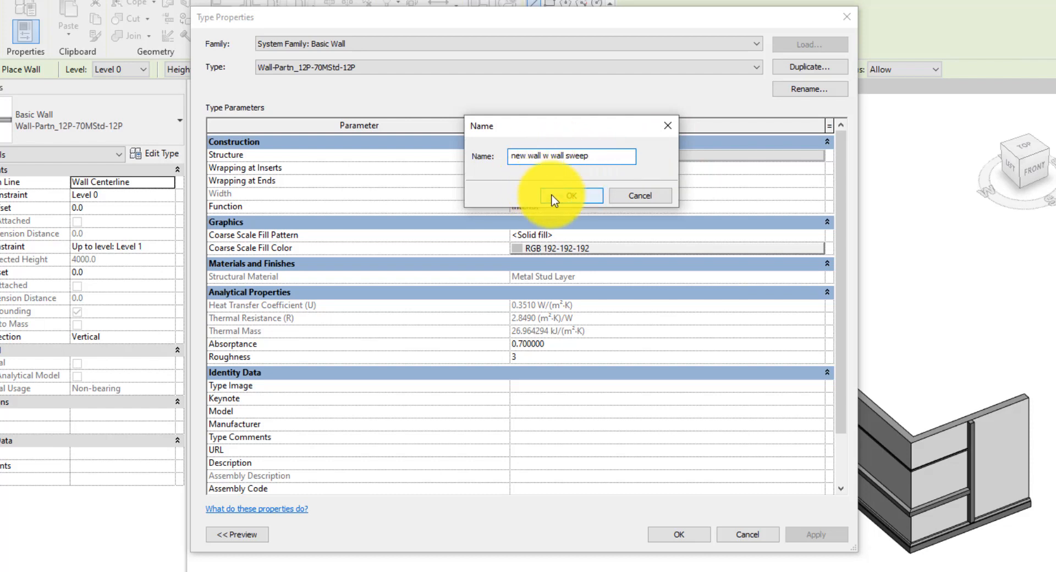
left_click(571, 196)
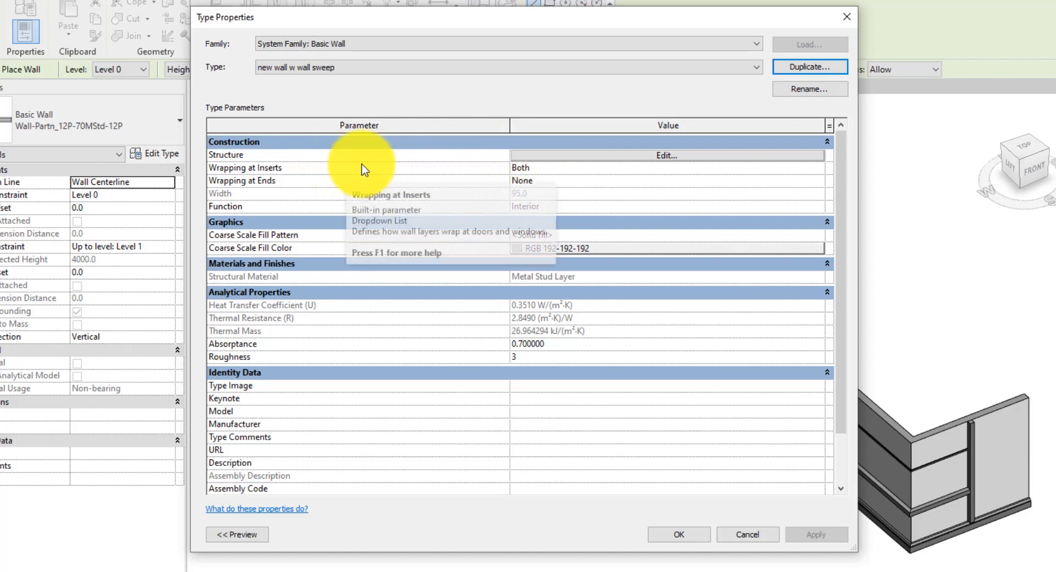
- Bring up the Edit Assembly dialog listing the new type's plaster and metal stud layers
left_click(665, 155)
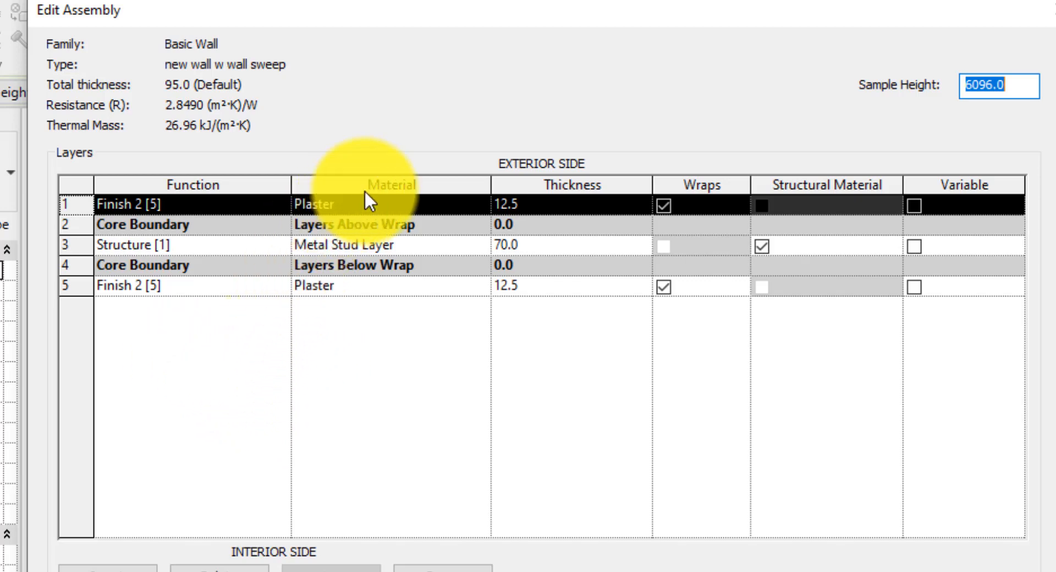
mouse_move(430, 333)
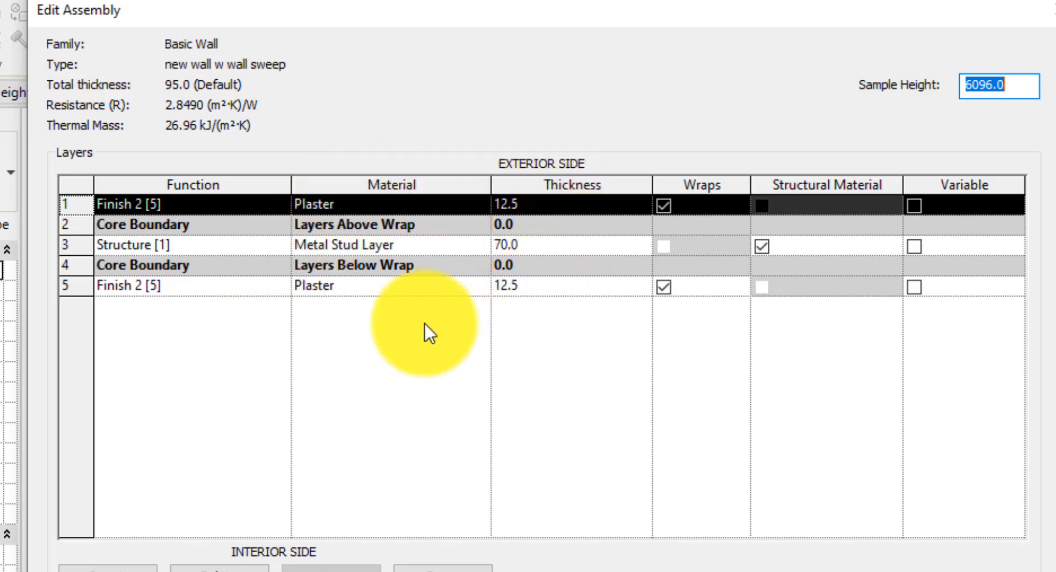
scroll("down", 3)
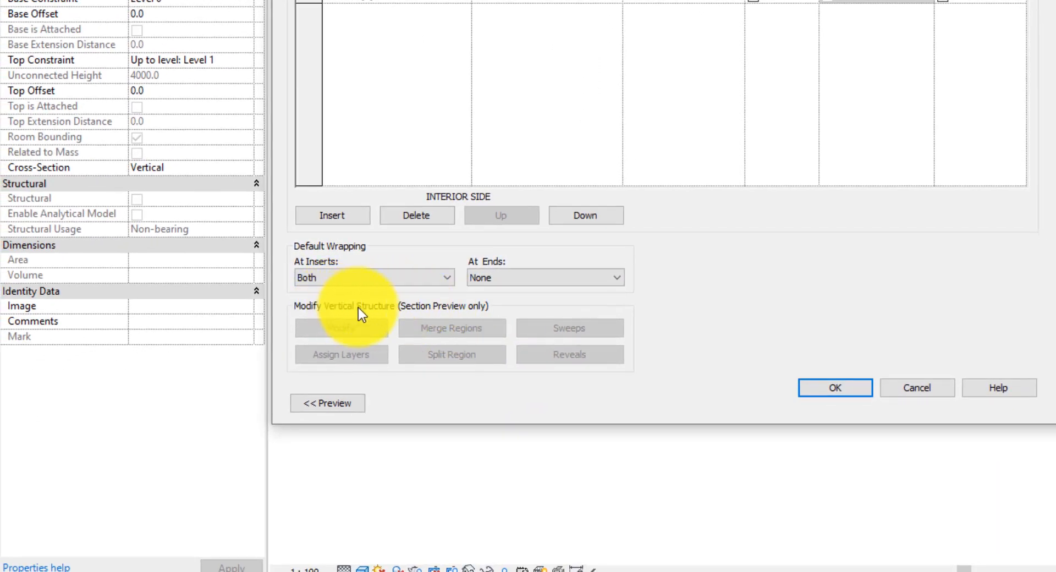
mouse_move(632, 346)
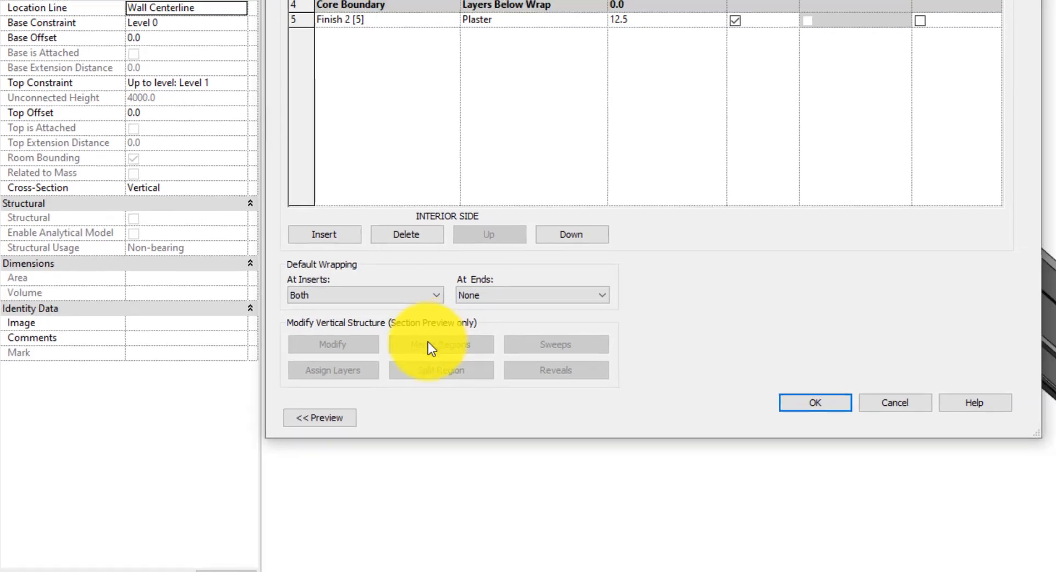
left_click(319, 416)
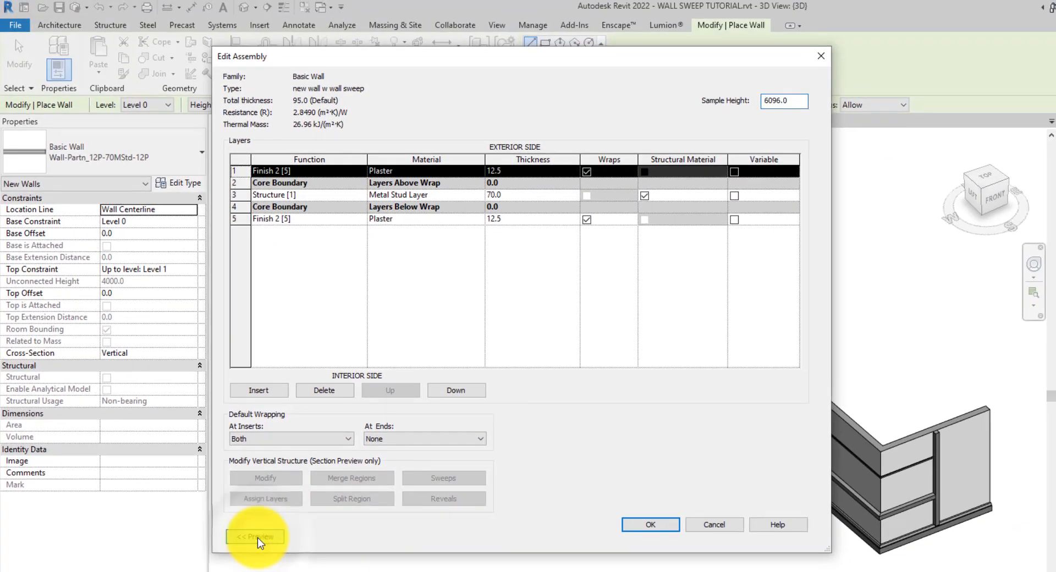
- Expand the assembly preview and set its view to Section: Modify type attributes
left_click(254, 537)
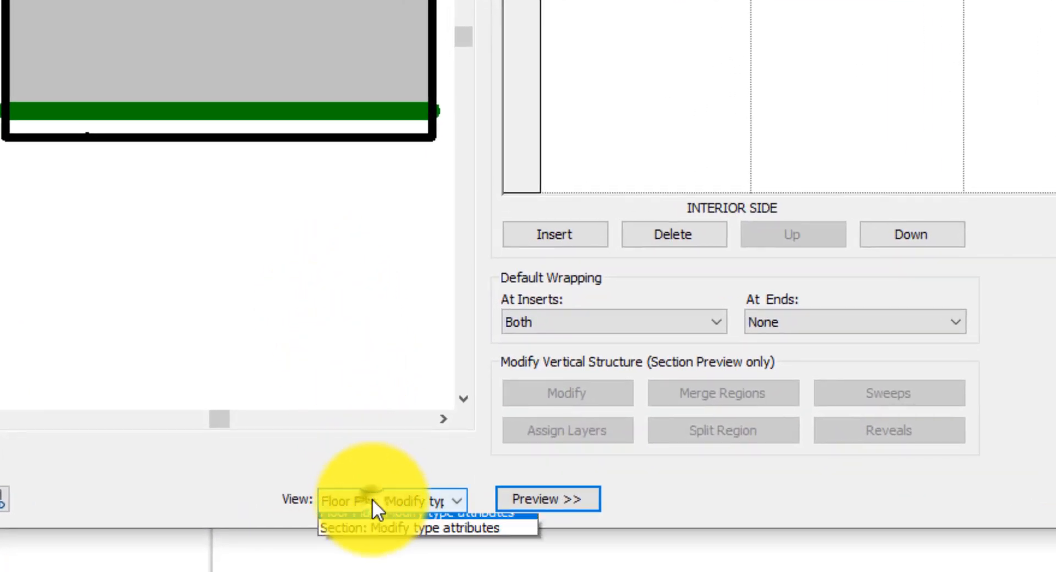
left_click(407, 528)
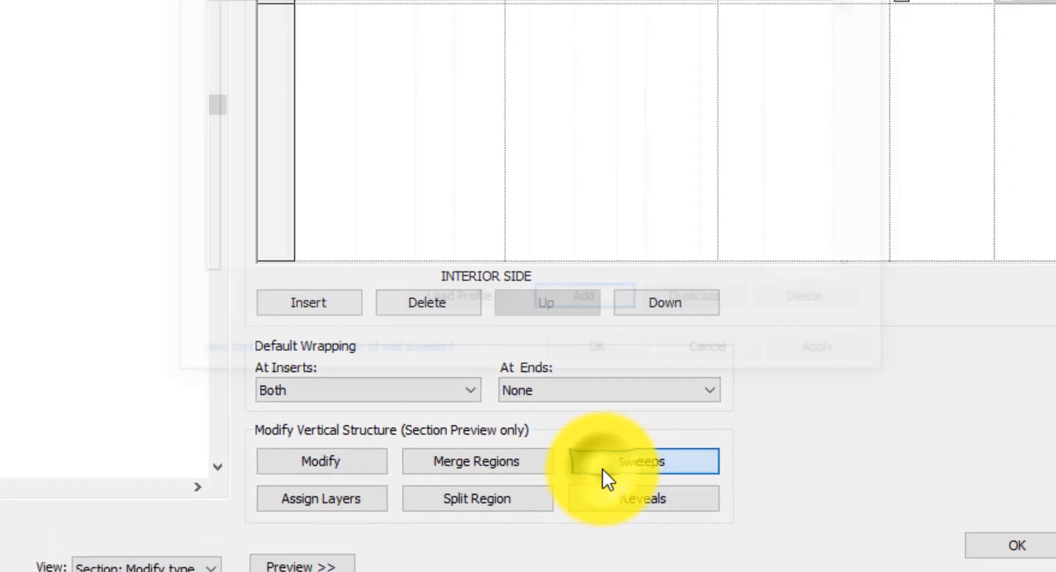
- Add a wall sweep row with a chosen profile and the Fascia_white material
left_click(638, 460)
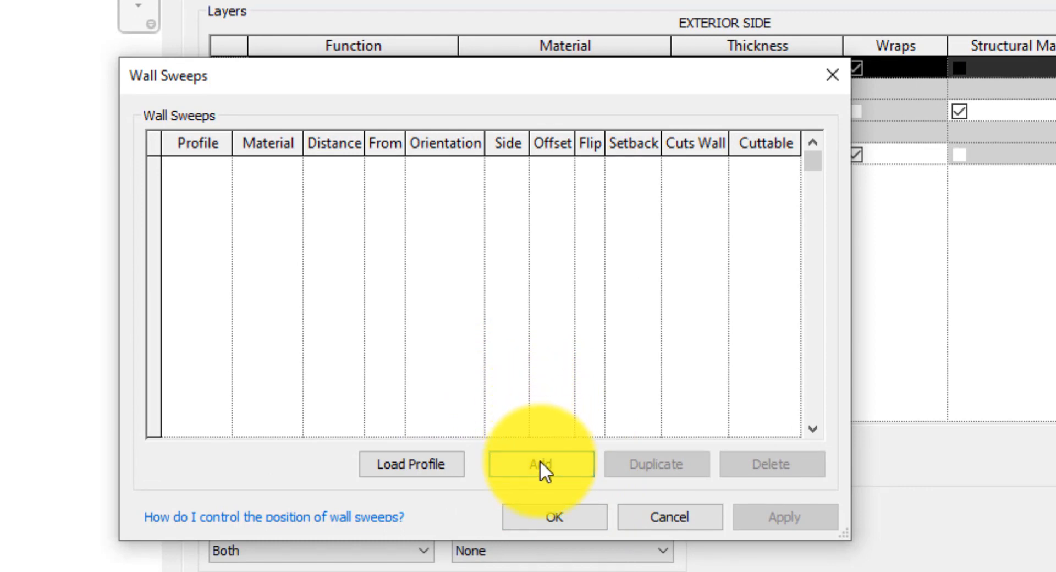
left_click(540, 465)
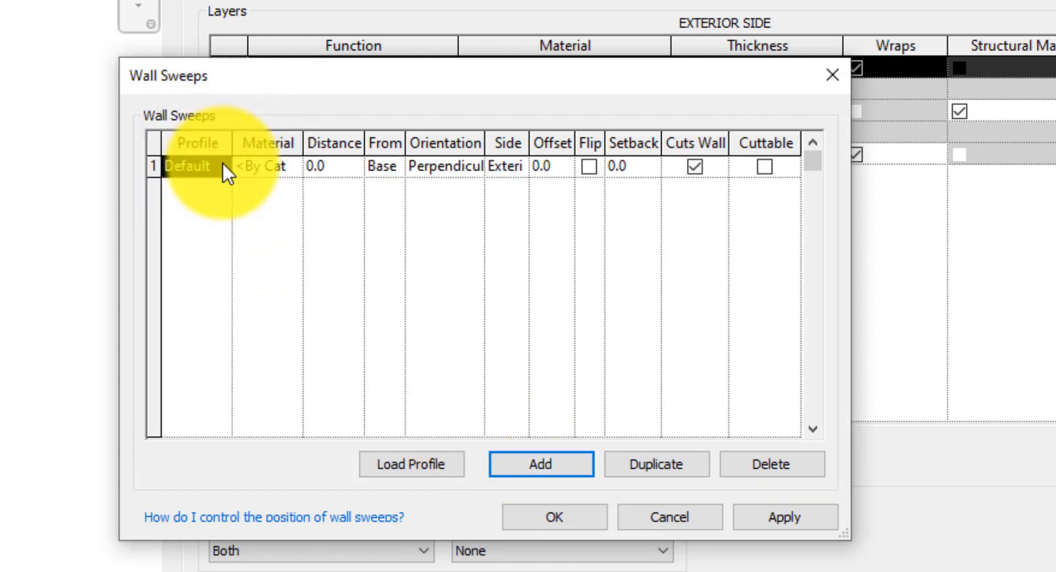
left_click(220, 166)
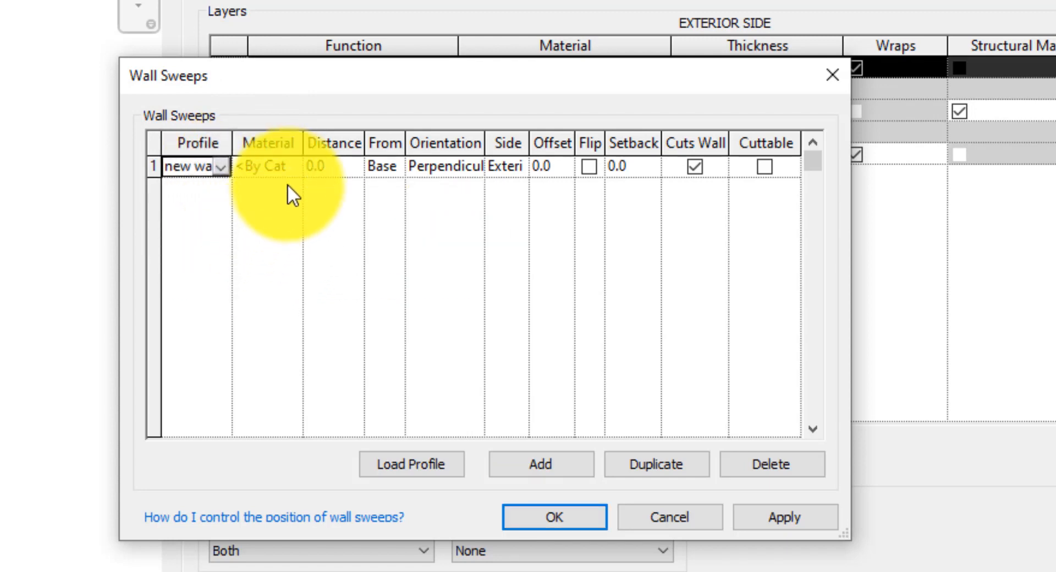
mouse_move(283, 175)
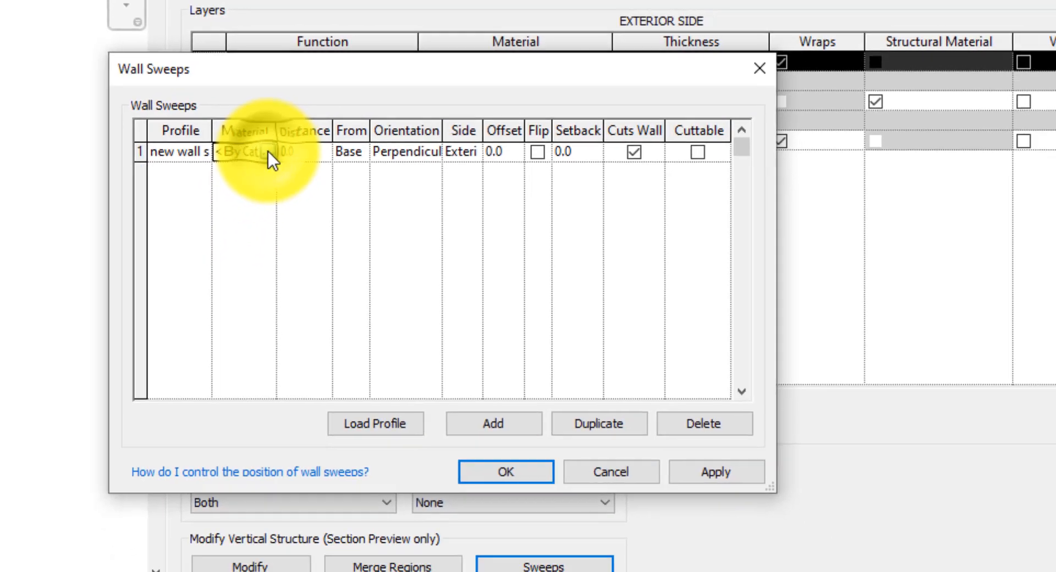
left_click(250, 151)
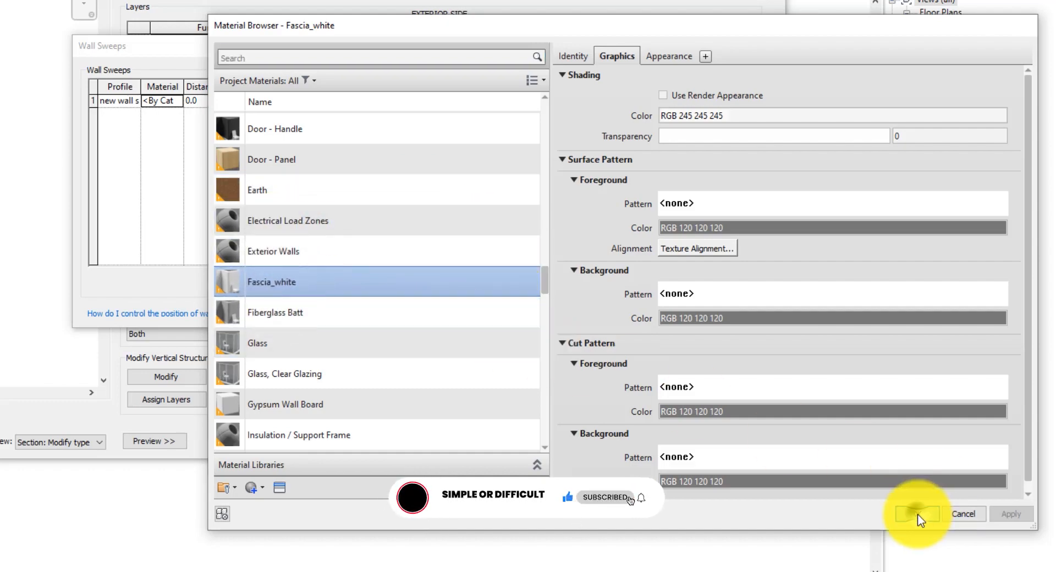
left_click(917, 514)
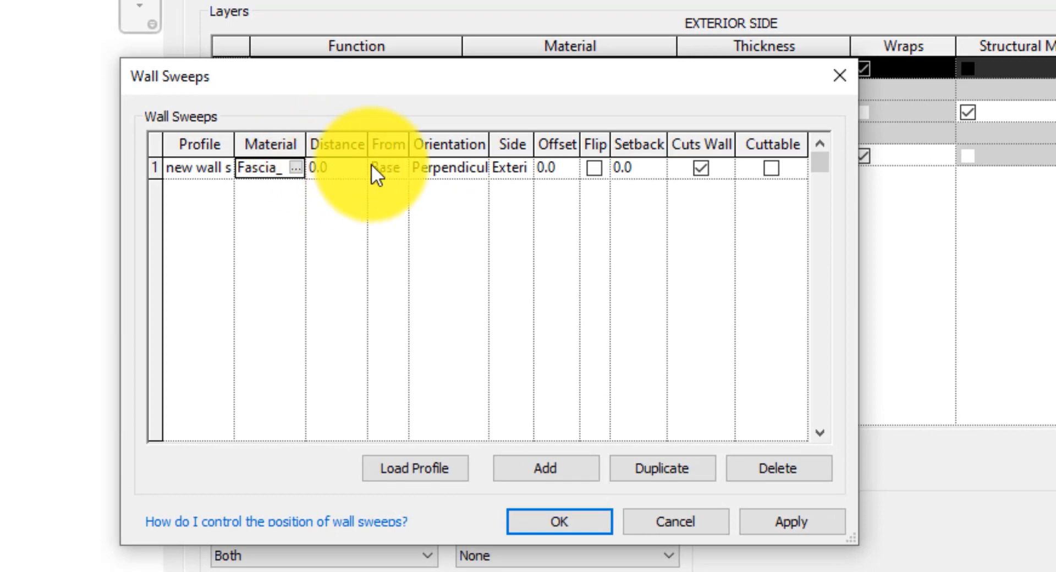
- Set the sweep's distance to 10.0 from base and keep it on the Exterior side
left_click(387, 167)
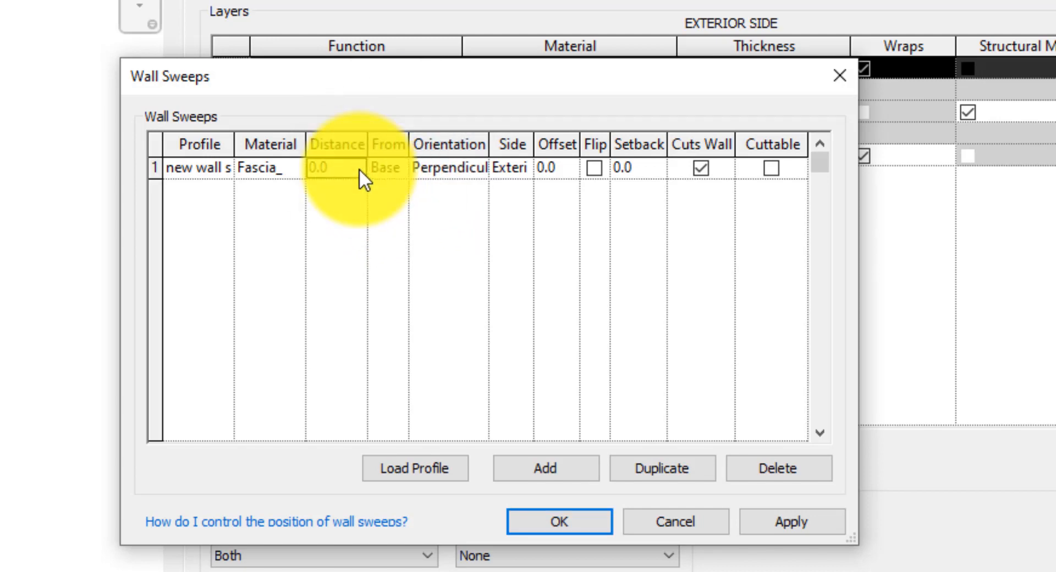
type("10")
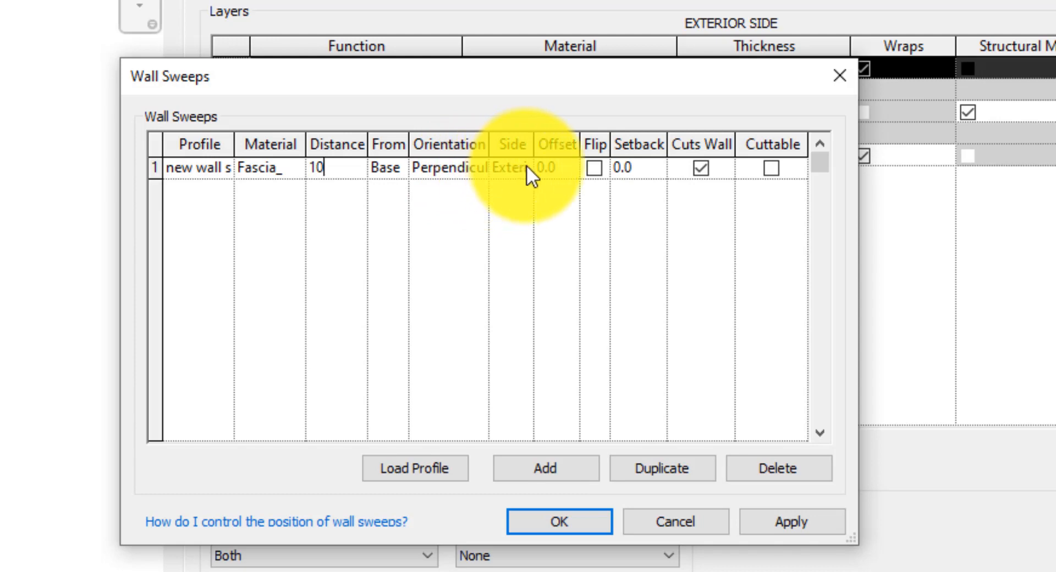
left_click(513, 167)
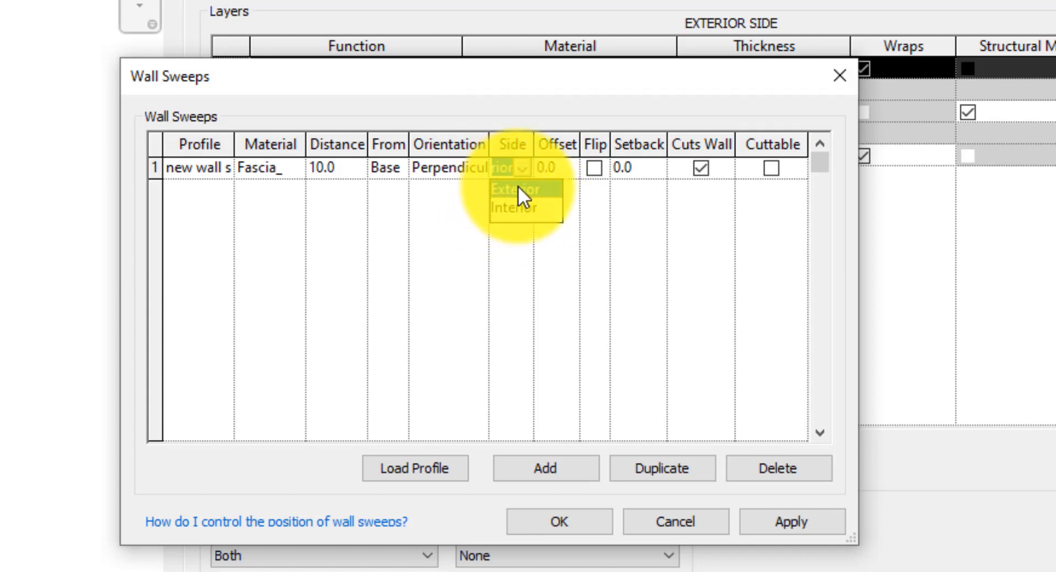
mouse_move(553, 161)
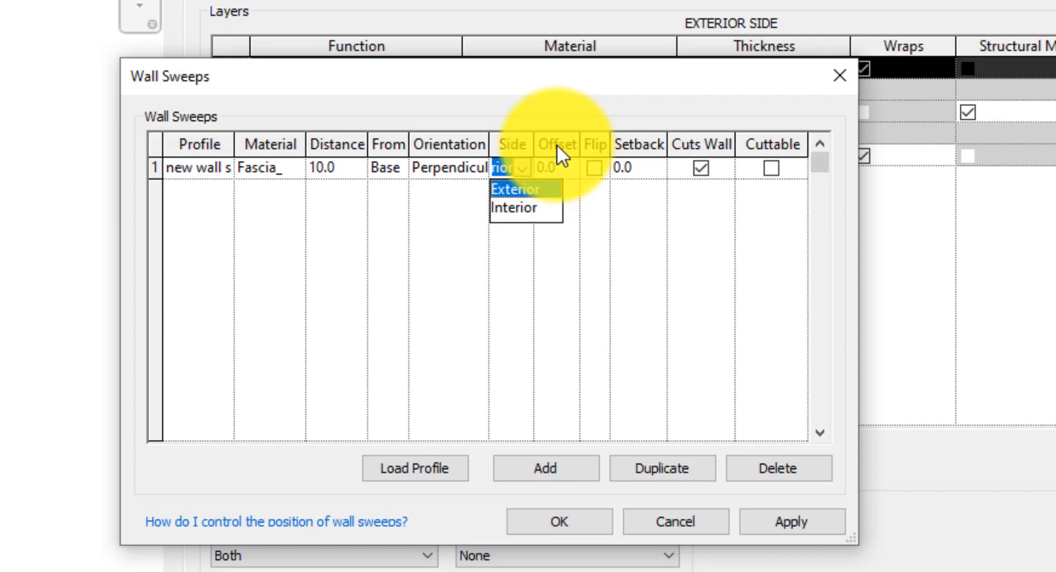
left_click(517, 188)
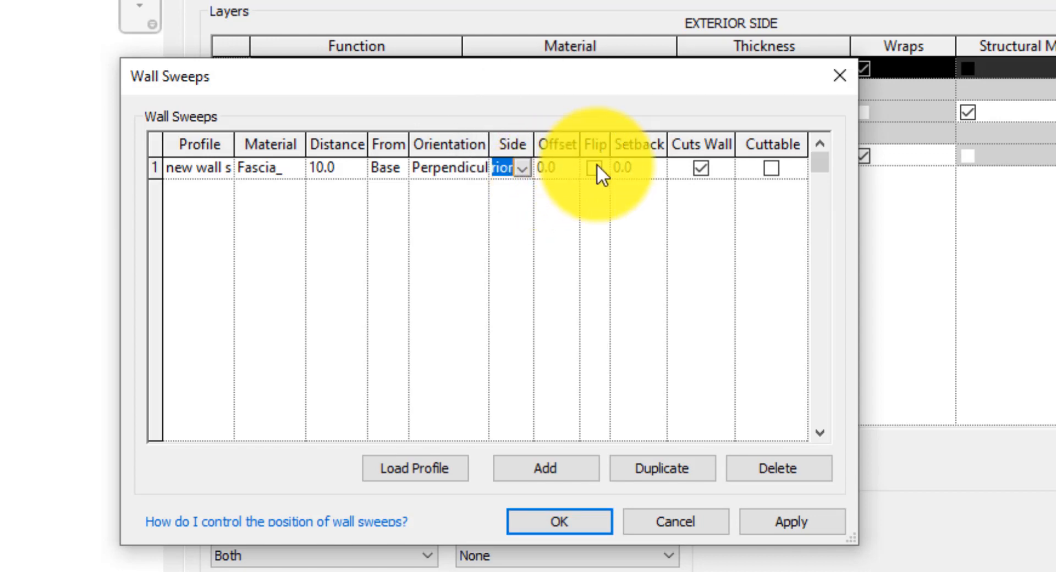
left_click(791, 520)
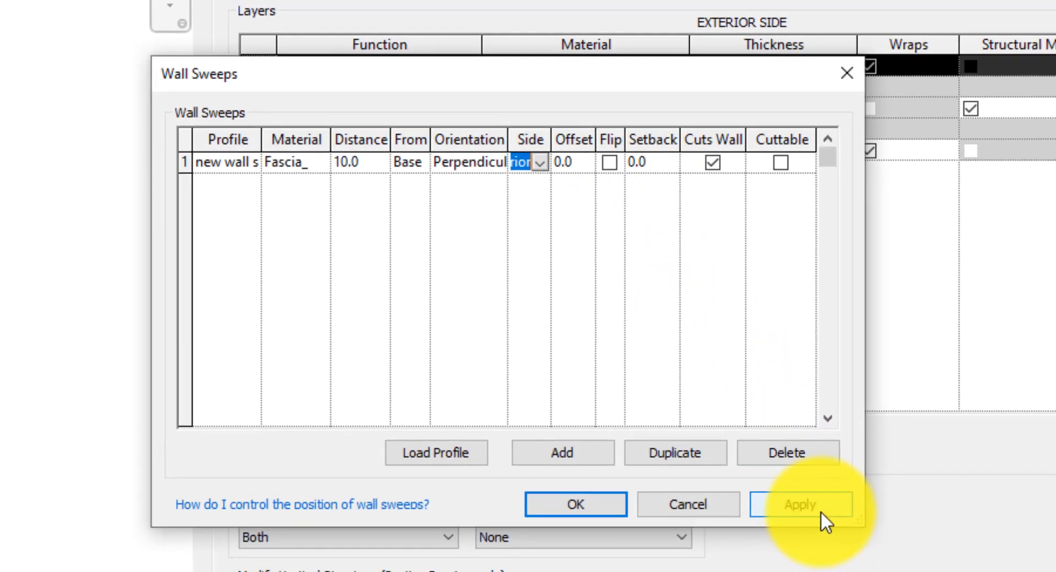
- Enable Cuts Wall and Cuttable for the sweep, then accept the sweeps and the edited assembly
left_click(800, 504)
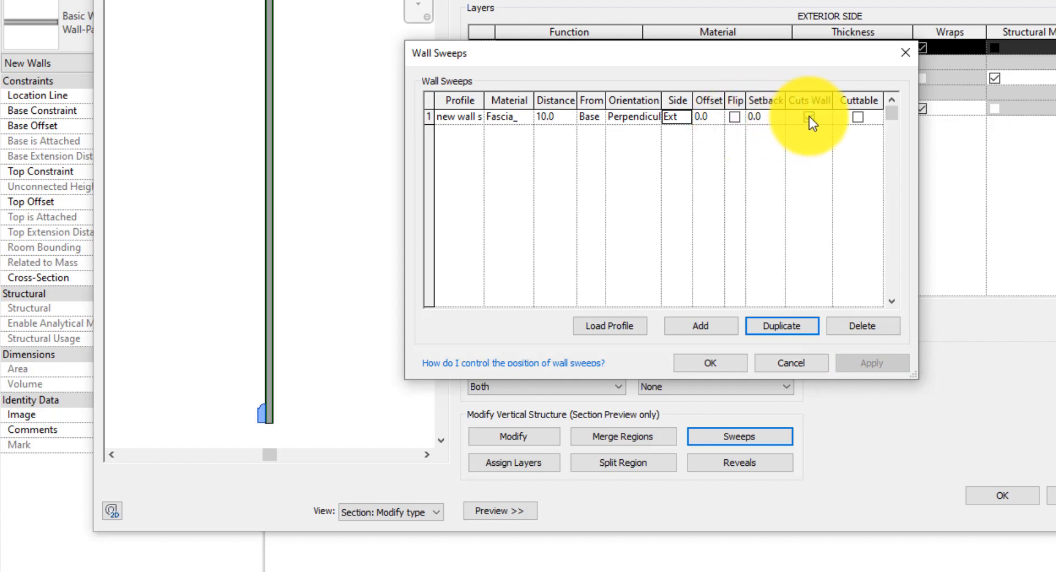
mouse_move(812, 124)
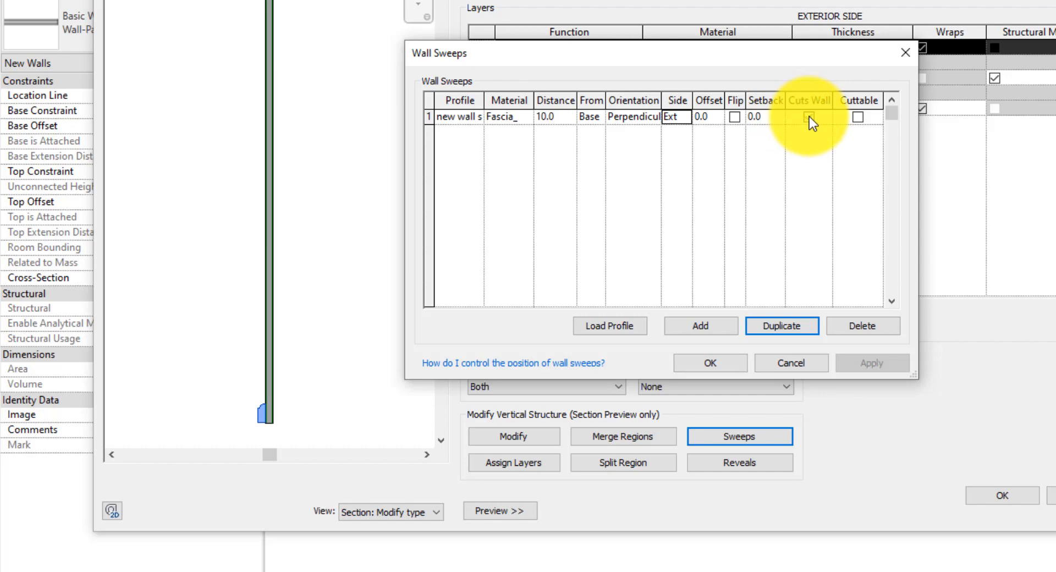
left_click(808, 116)
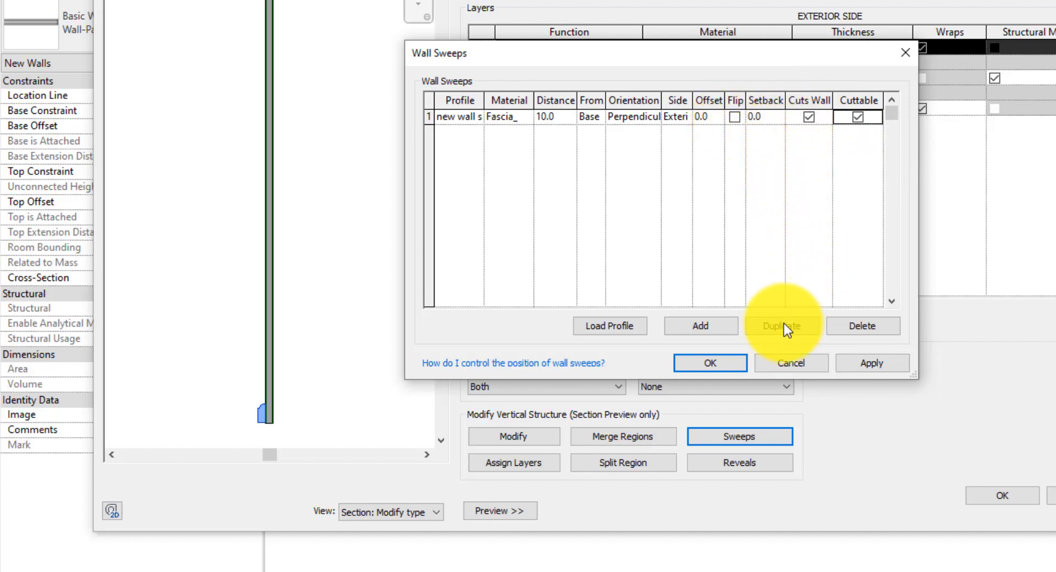
left_click(789, 363)
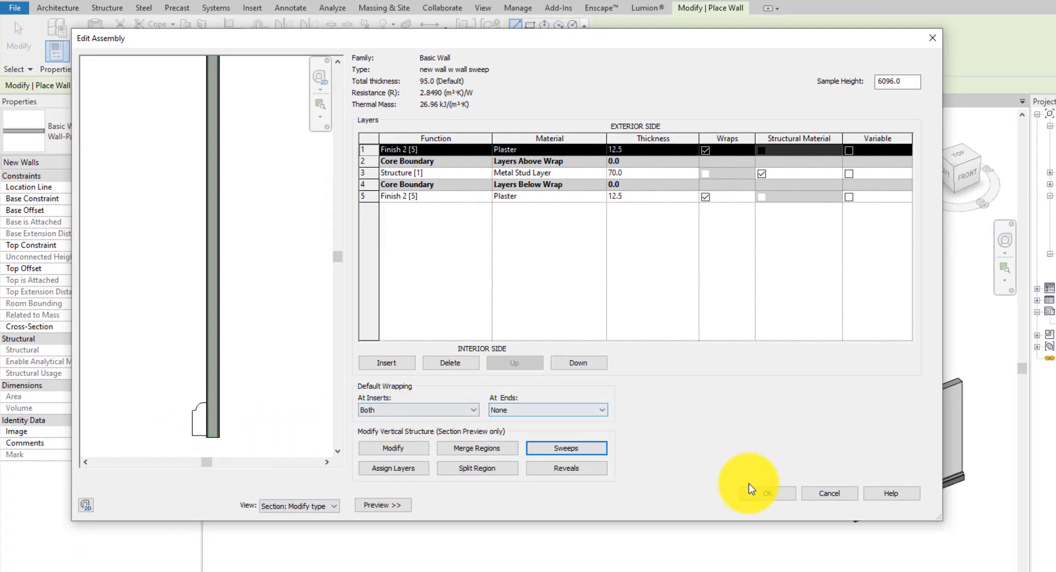
left_click(767, 493)
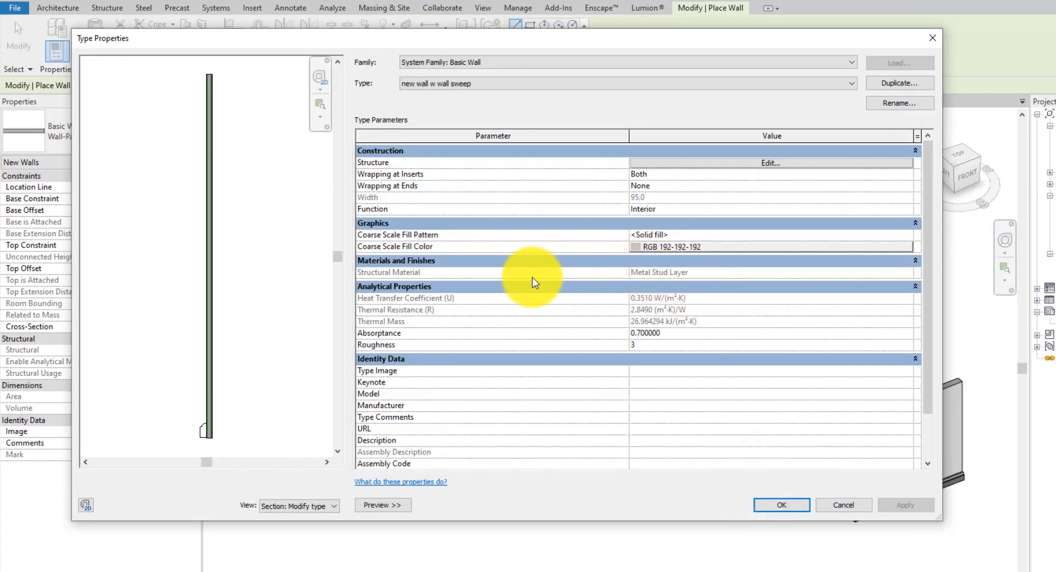
mouse_move(727, 458)
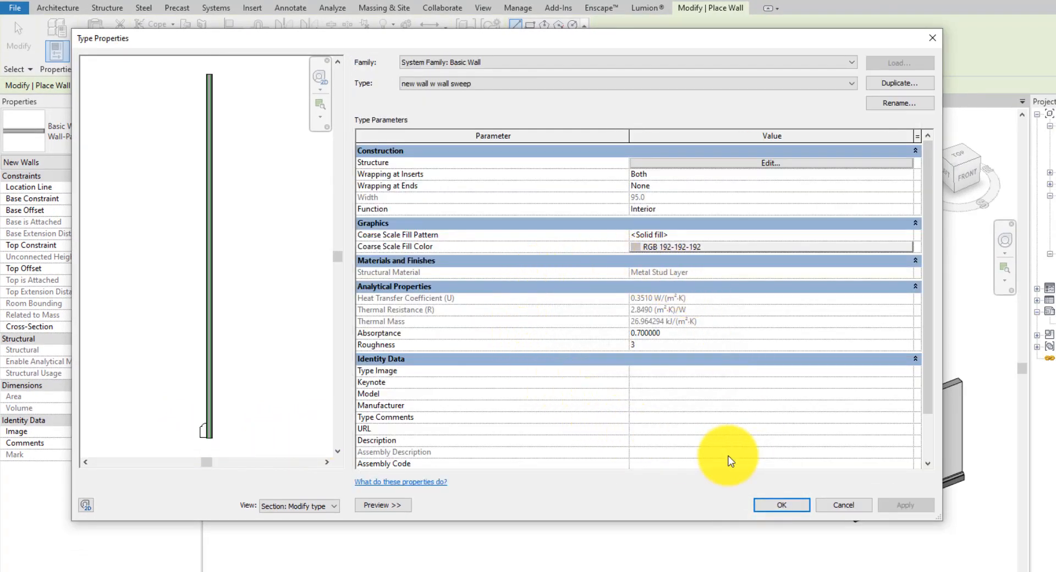
- Accept the new wall type and place an L-shaped wall run in front of the house
left_click(781, 505)
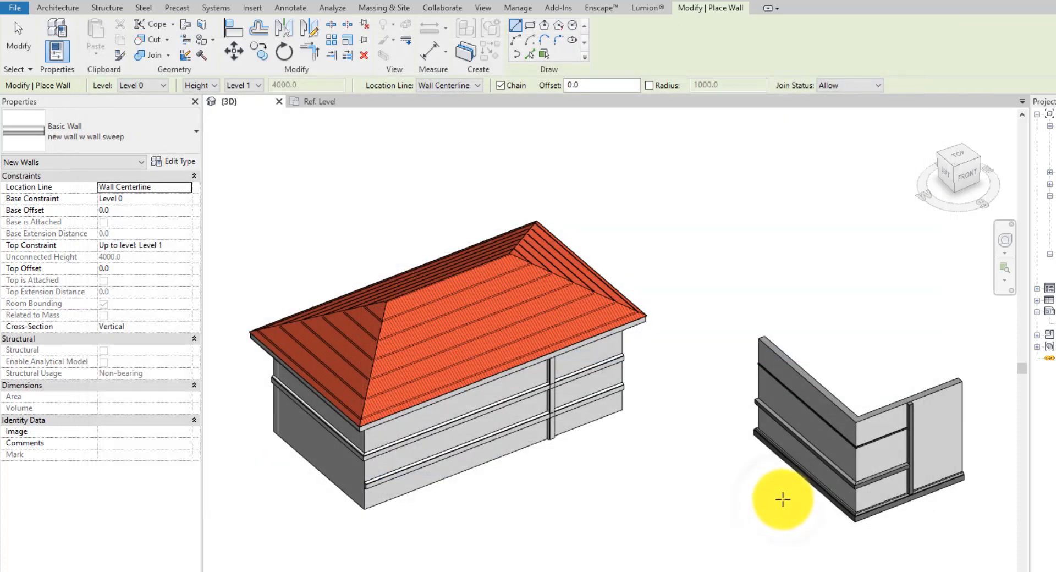
mouse_move(739, 477)
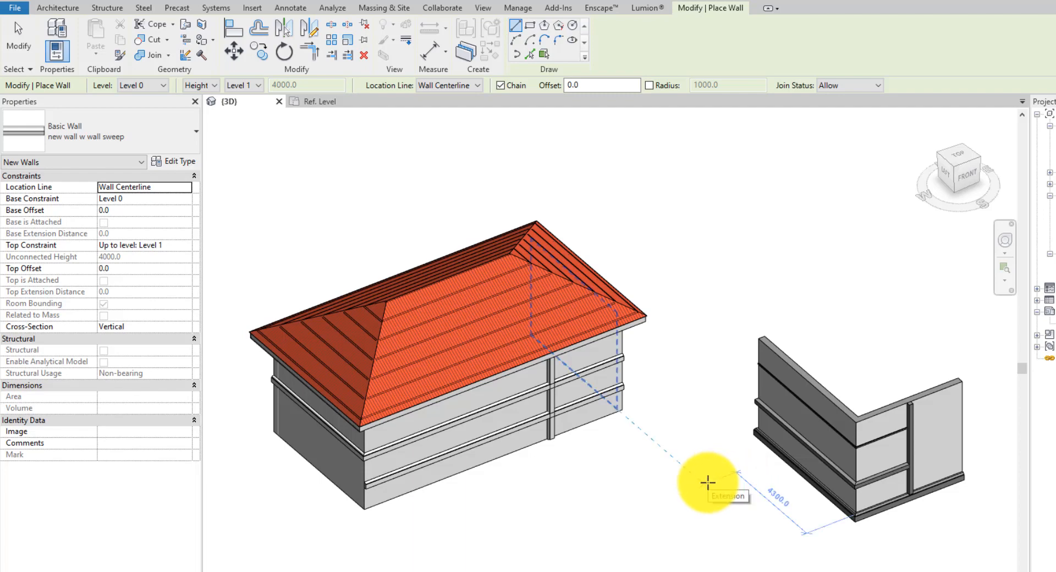
mouse_move(655, 490)
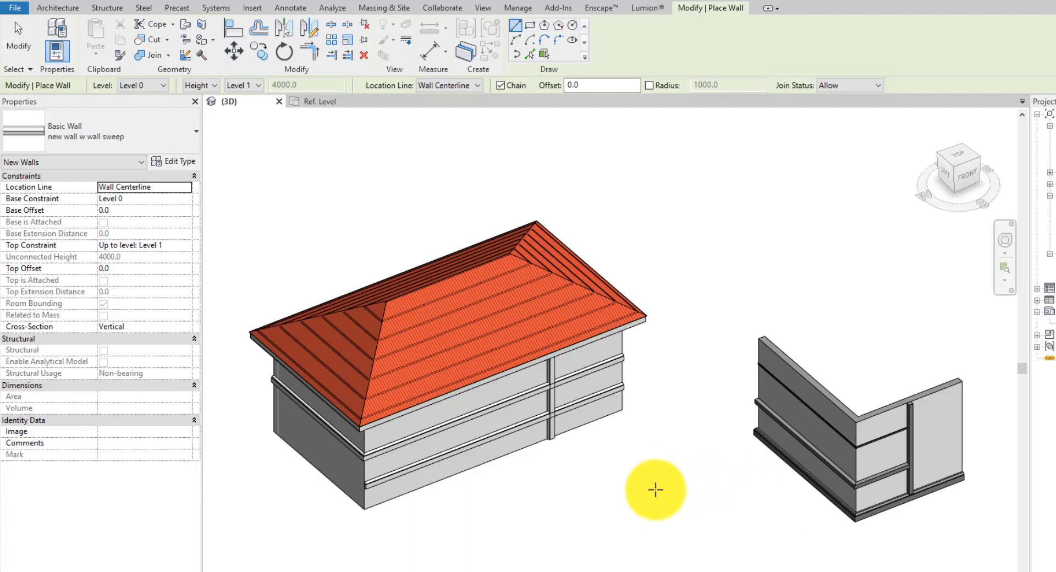
mouse_move(353, 363)
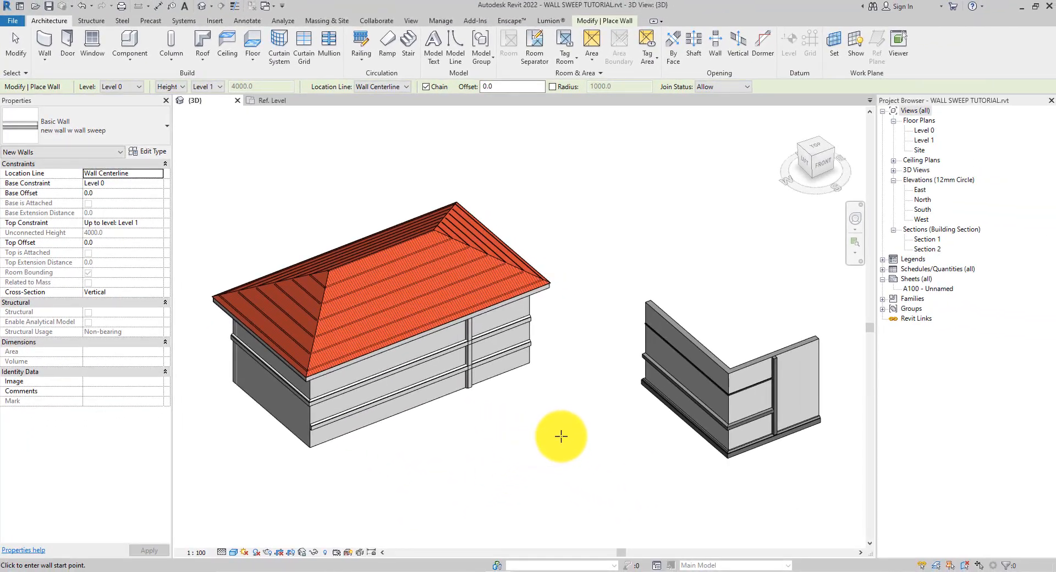
left_click(560, 437)
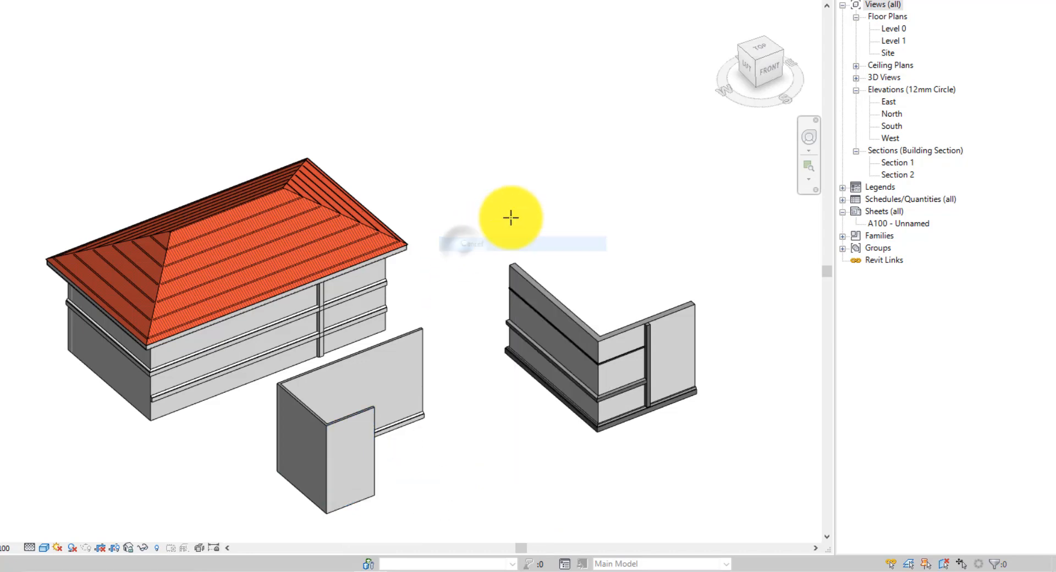
- End wall placement, orbit to the new walls and select them and their base sweep
left_click_drag(511, 217, 616, 85)
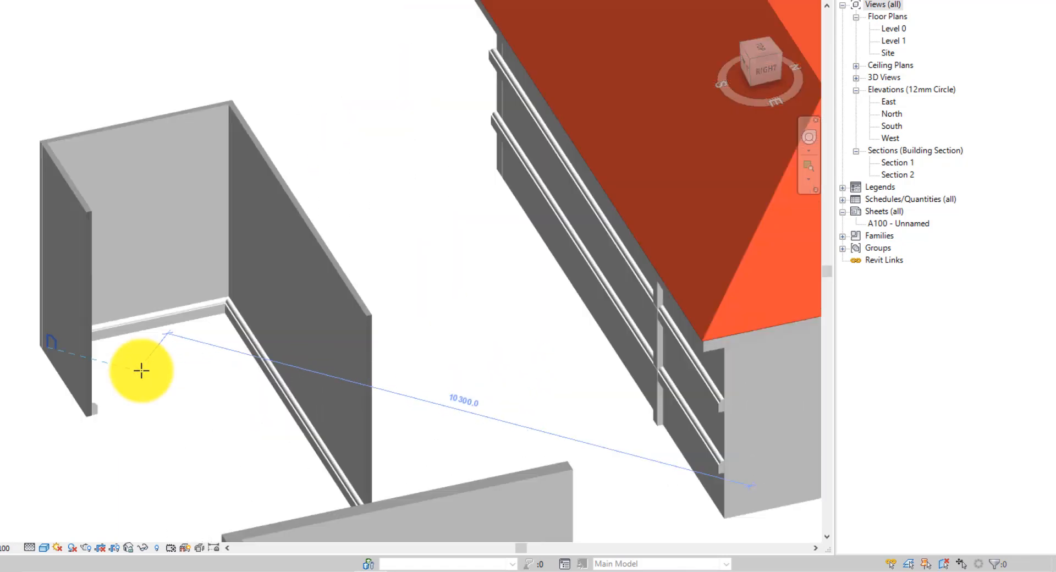
right_click(142, 371)
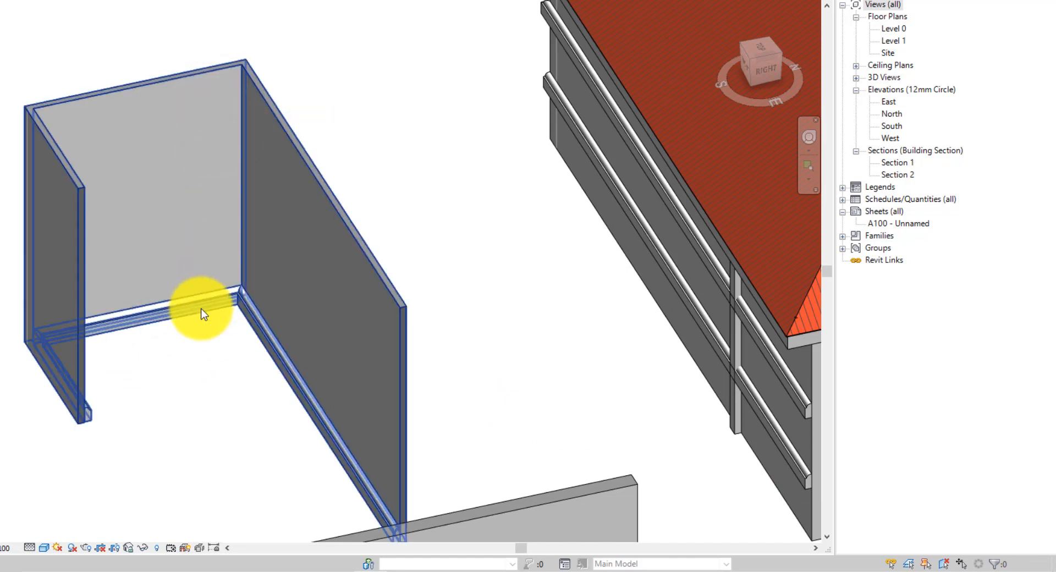
left_click(203, 314)
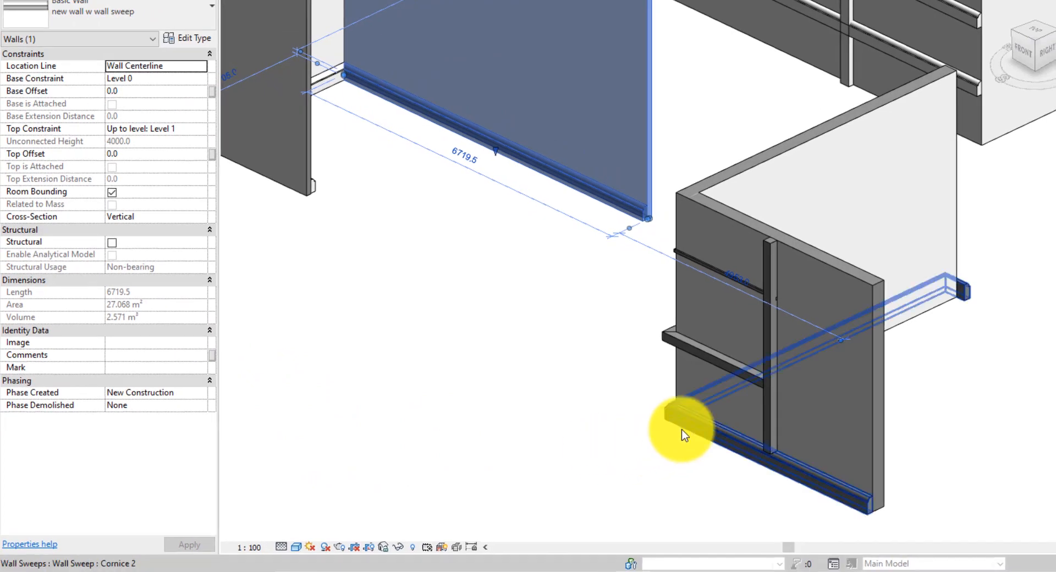
left_click(683, 434)
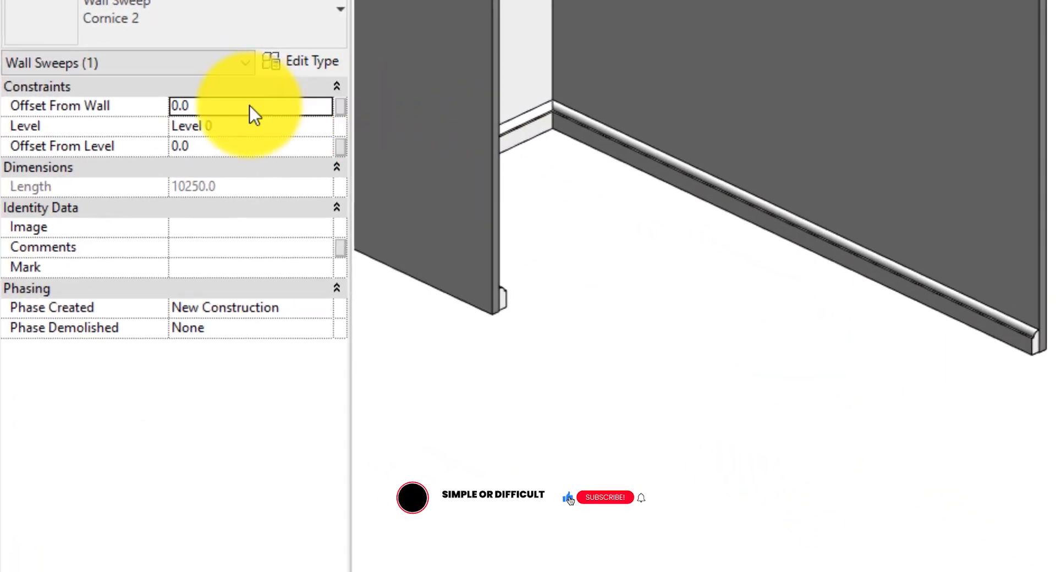